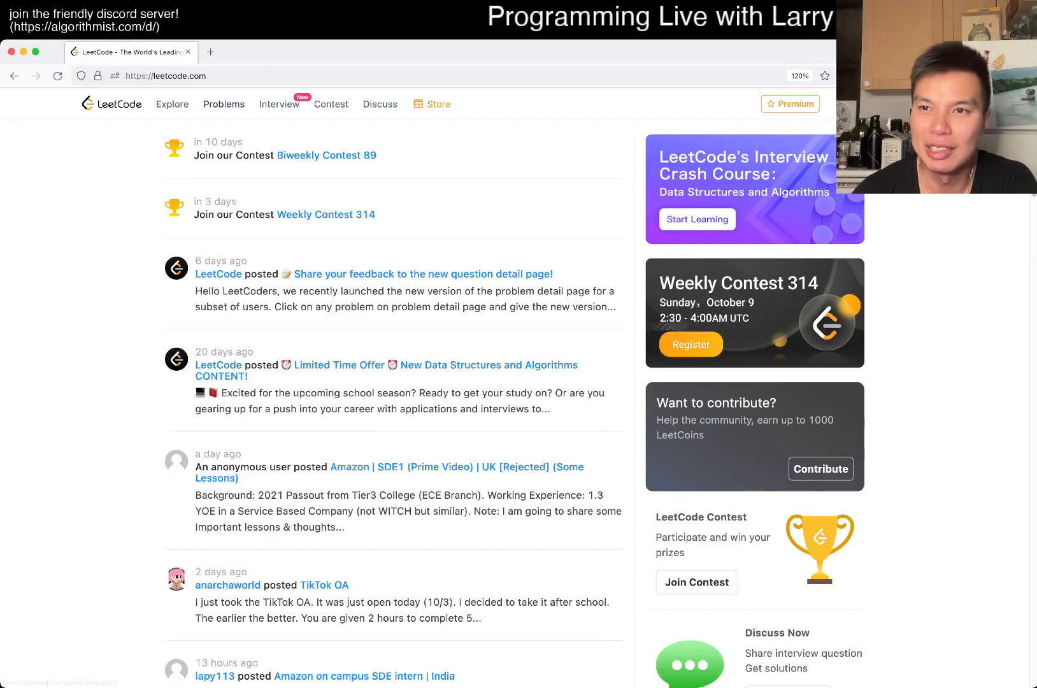
# - Go from the Problems list to the 981. Time Based Key-Value Store tab
pyautogui.click(223, 104)
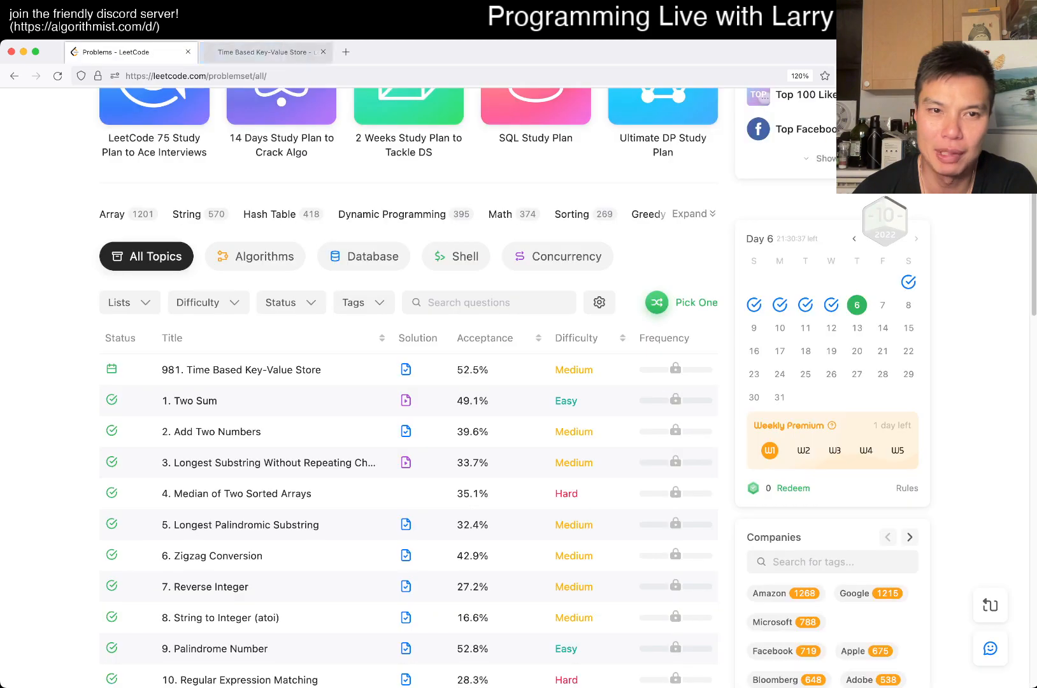
pyautogui.scroll(3)
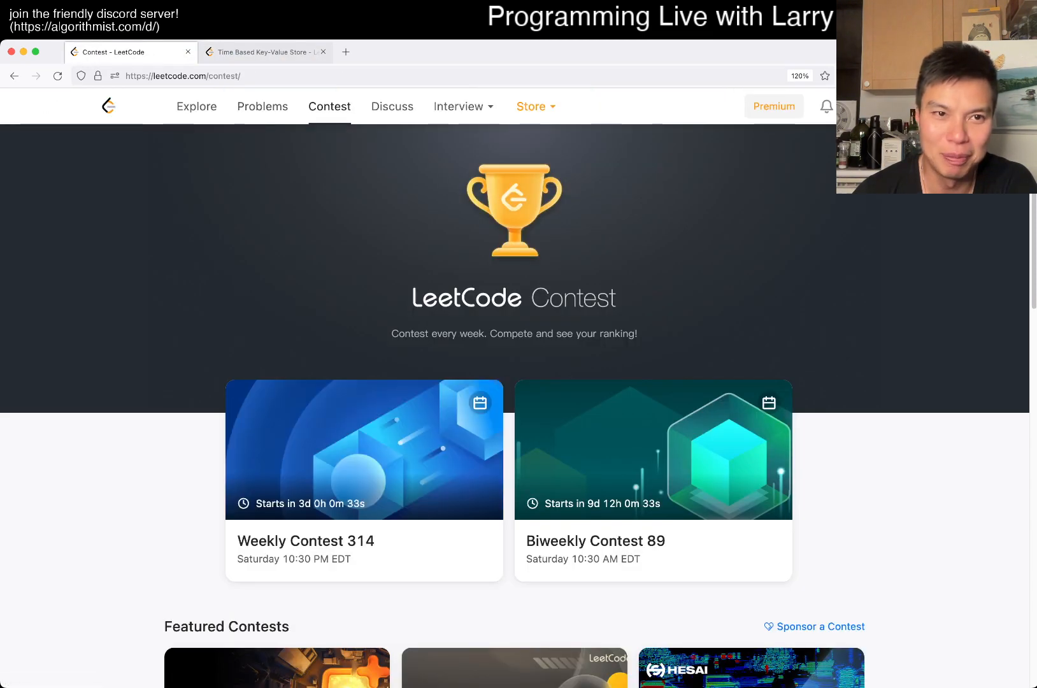
pyautogui.click(263, 51)
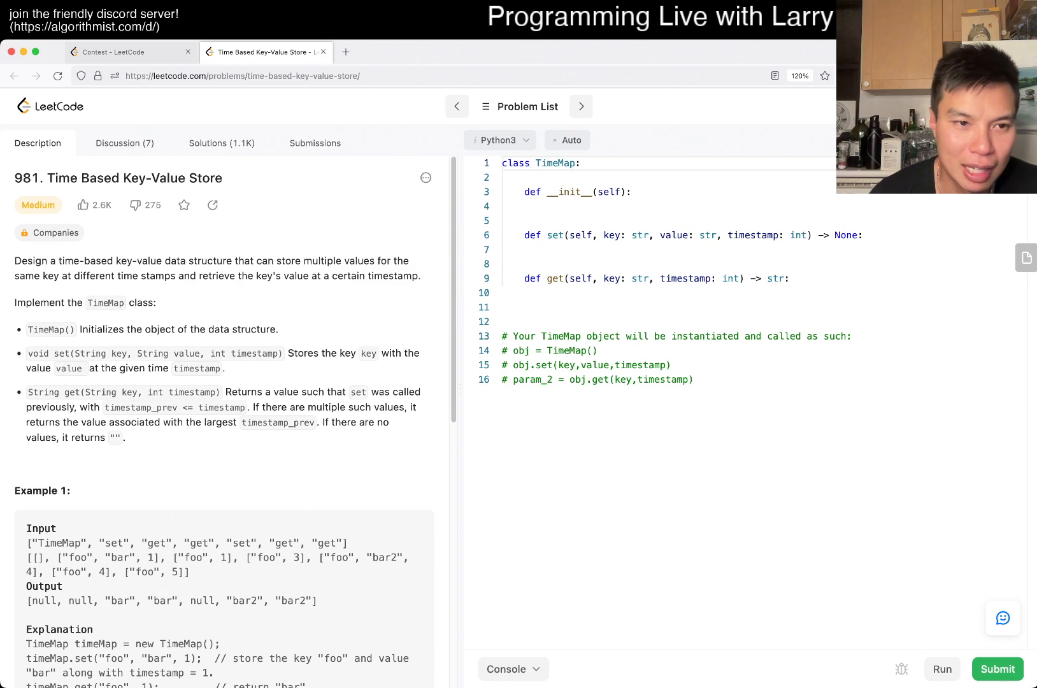
pyautogui.scroll(-3)
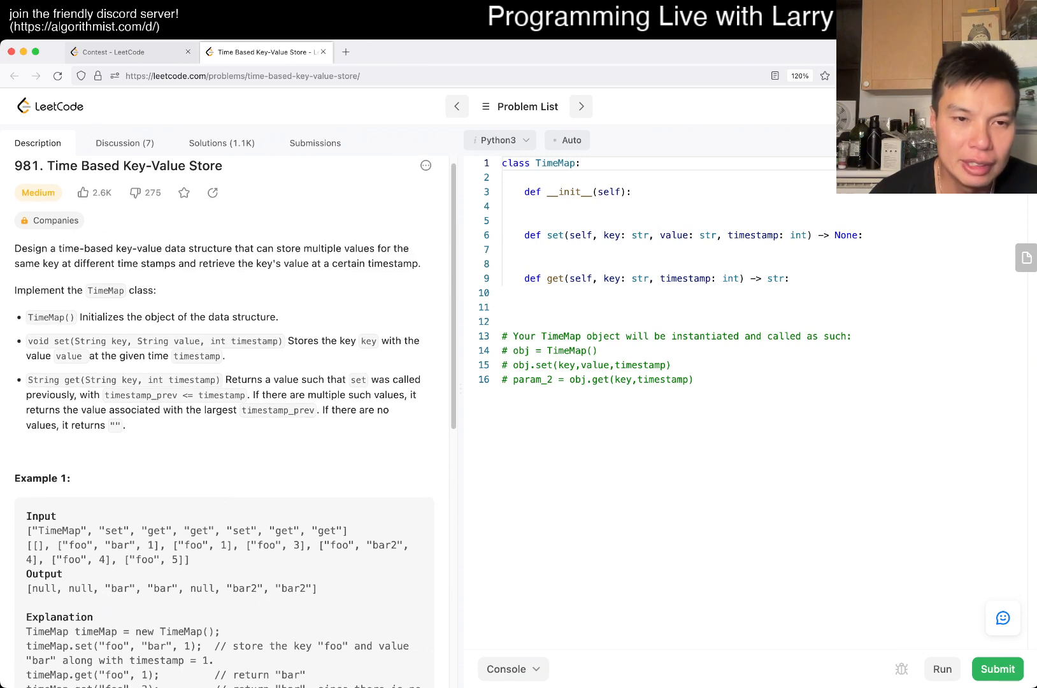
pyautogui.scroll(-3)
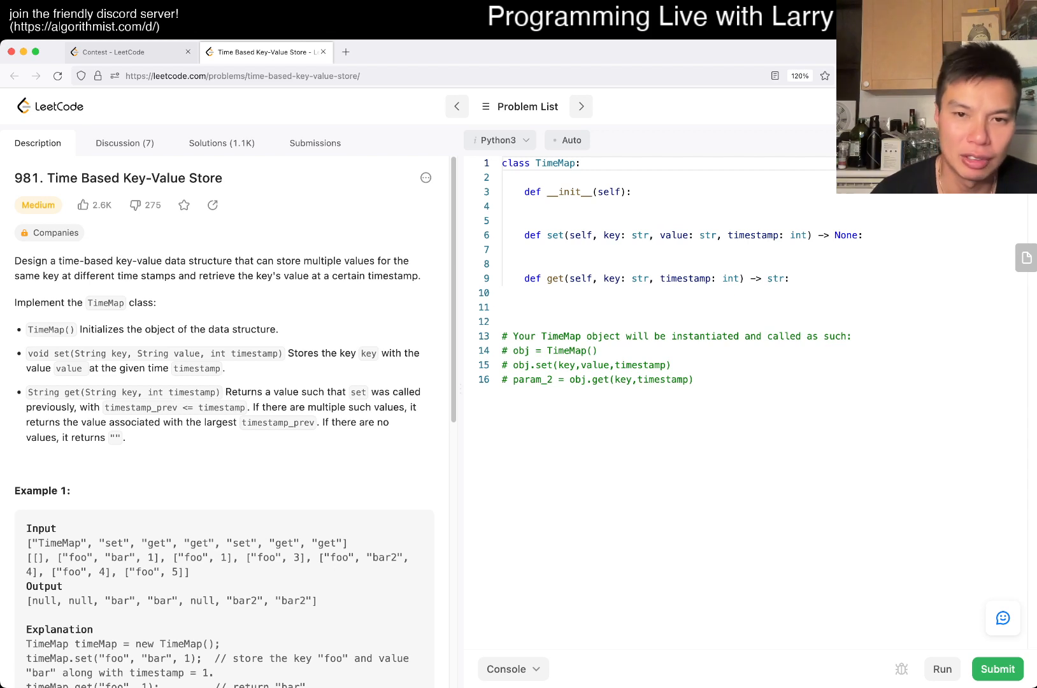
# - Write self.store = collections.defaultdict(list) in the TimeMap __init__ body
pyautogui.click(548, 206)
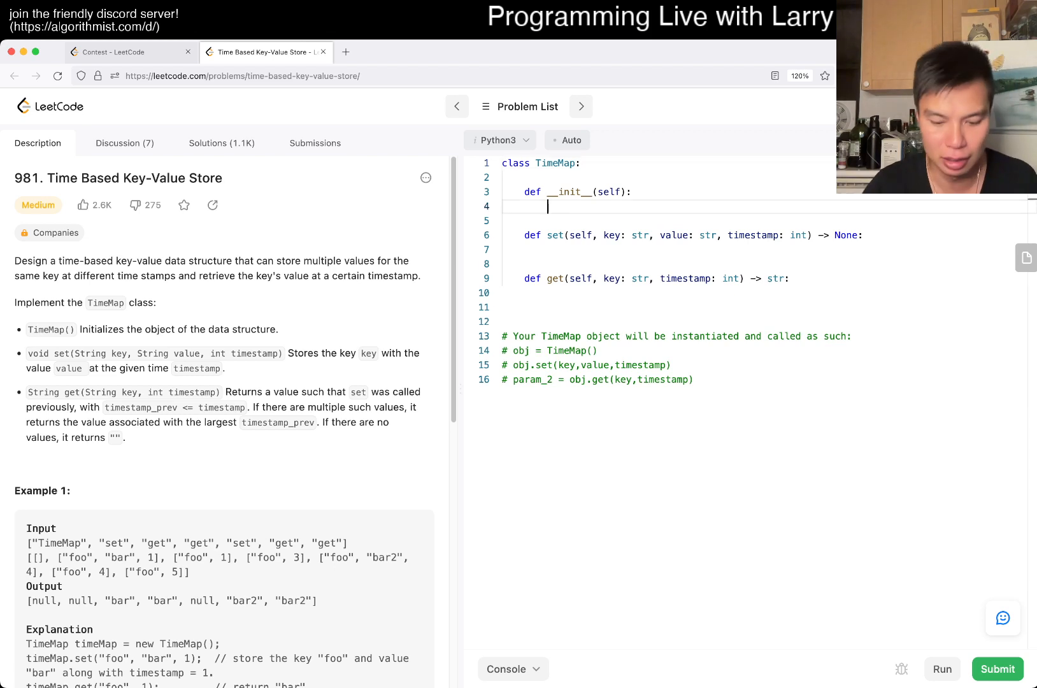
pyautogui.write('sefl')
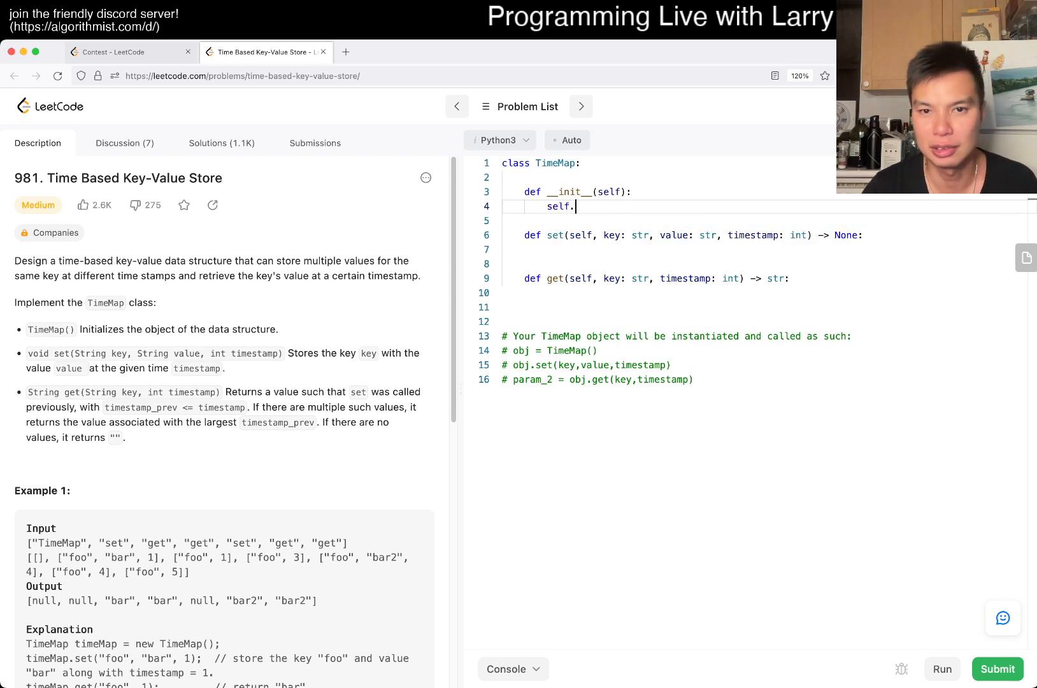
pyautogui.write('store = collections.defaultdc')
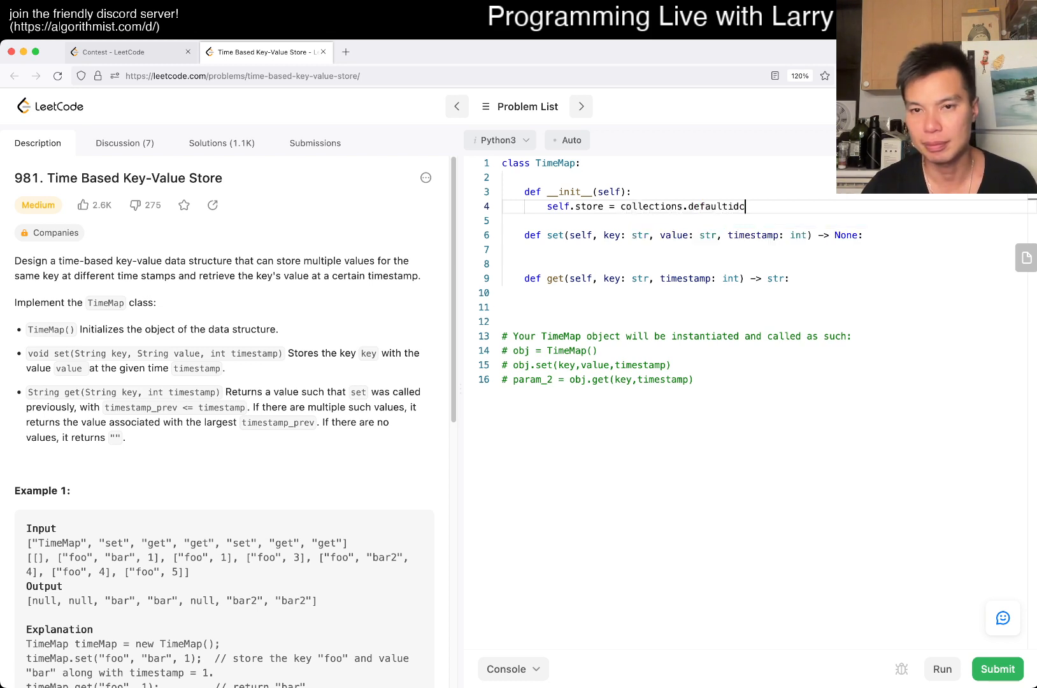
pyautogui.write('(list)')
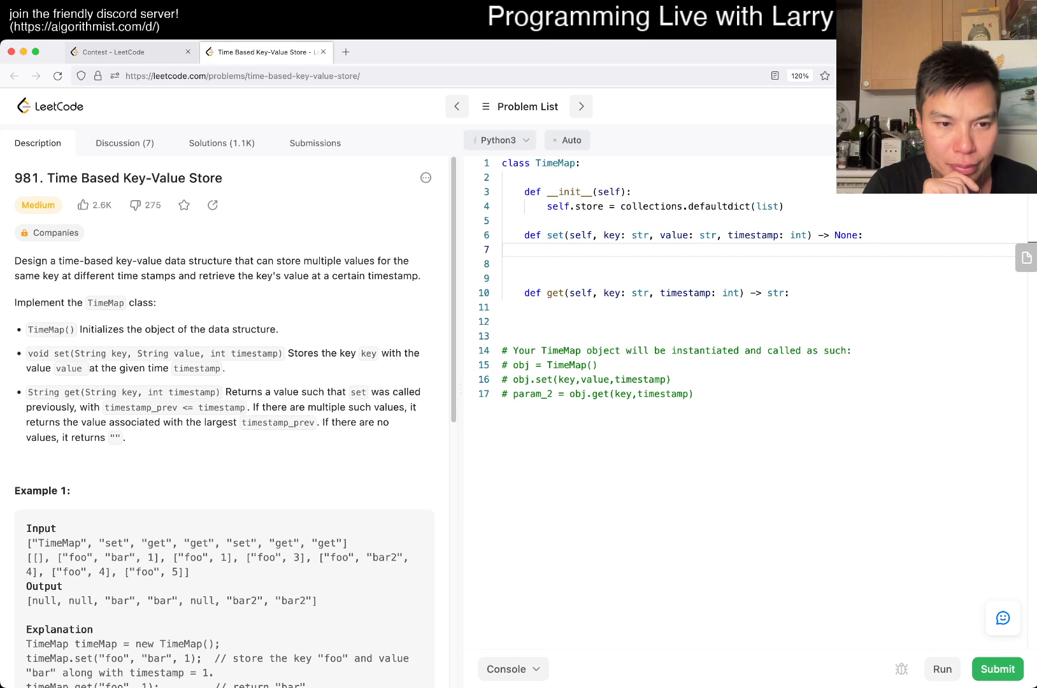
pyautogui.click(548, 250)
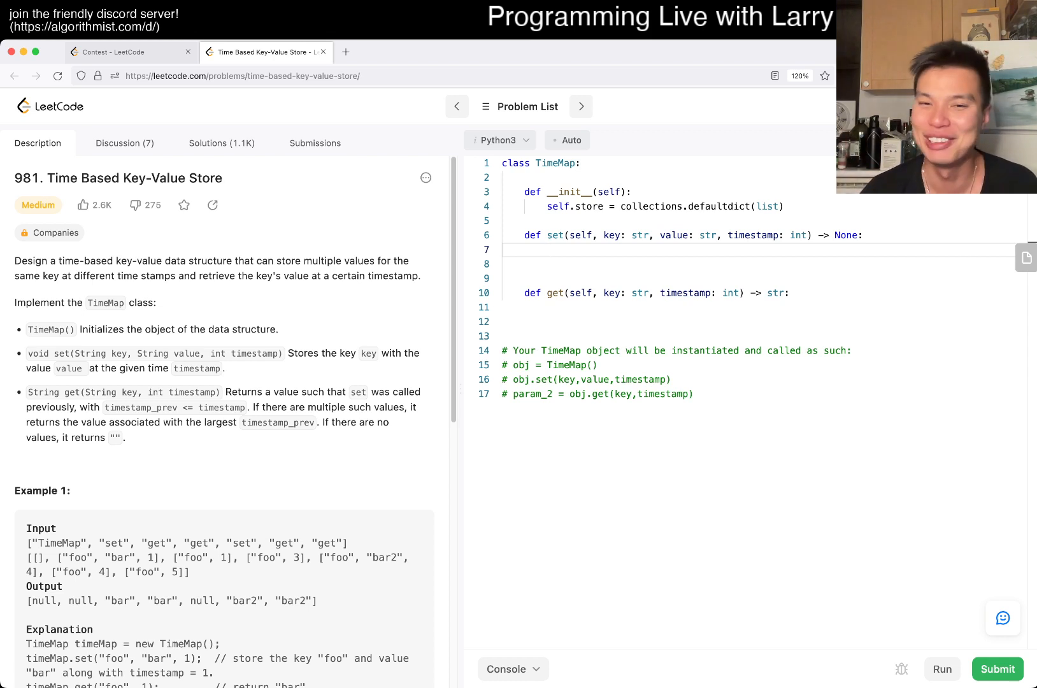
# - Write self.store[key].append((-timestamp, value)) in set and delete the spare blank line
pyautogui.write('self.store[k')
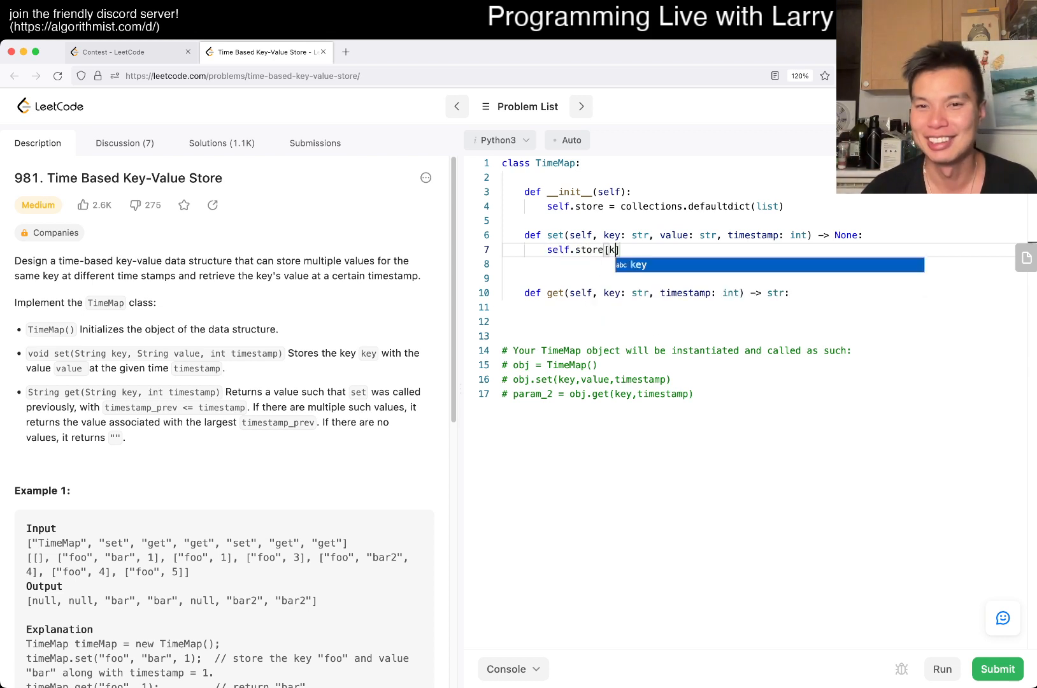
pyautogui.write('ey].')
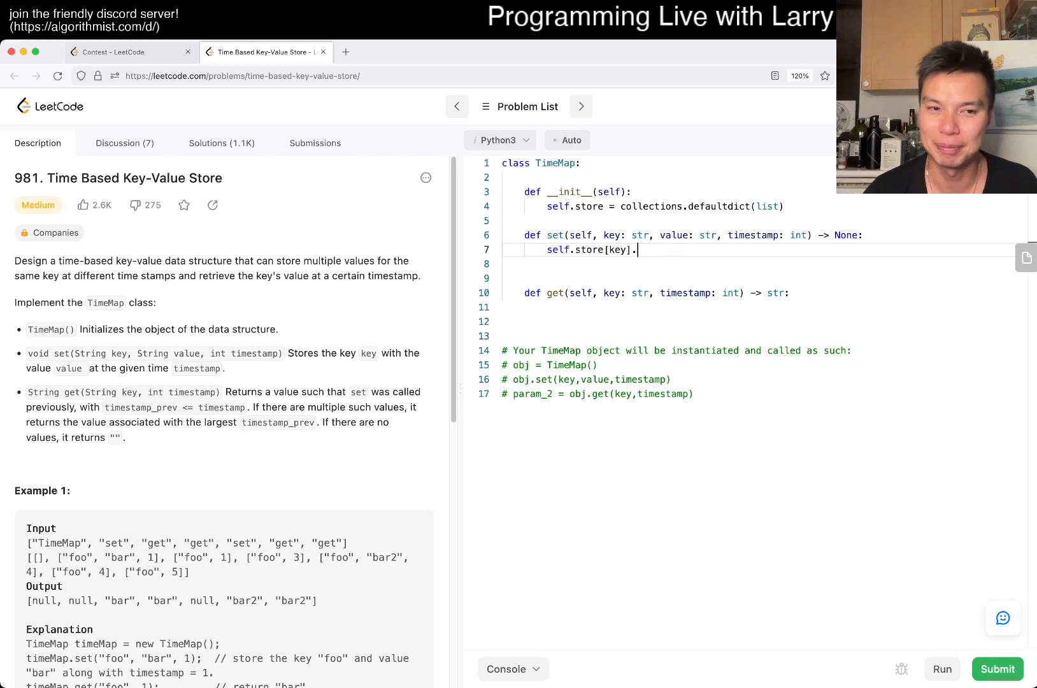
pyautogui.write('app')
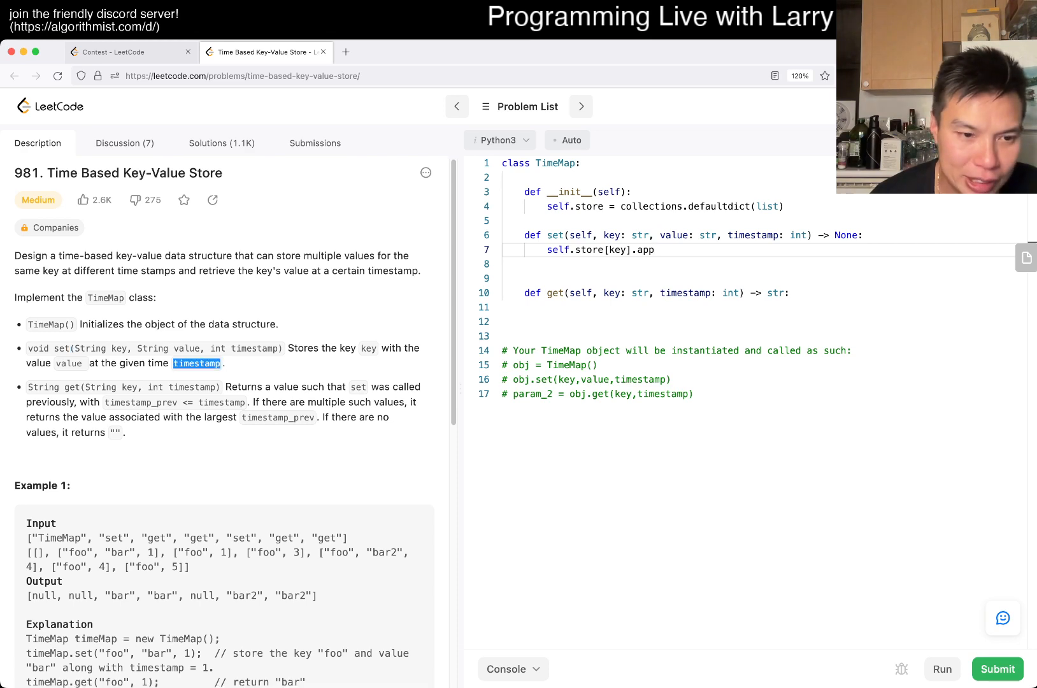
pyautogui.scroll(-3)
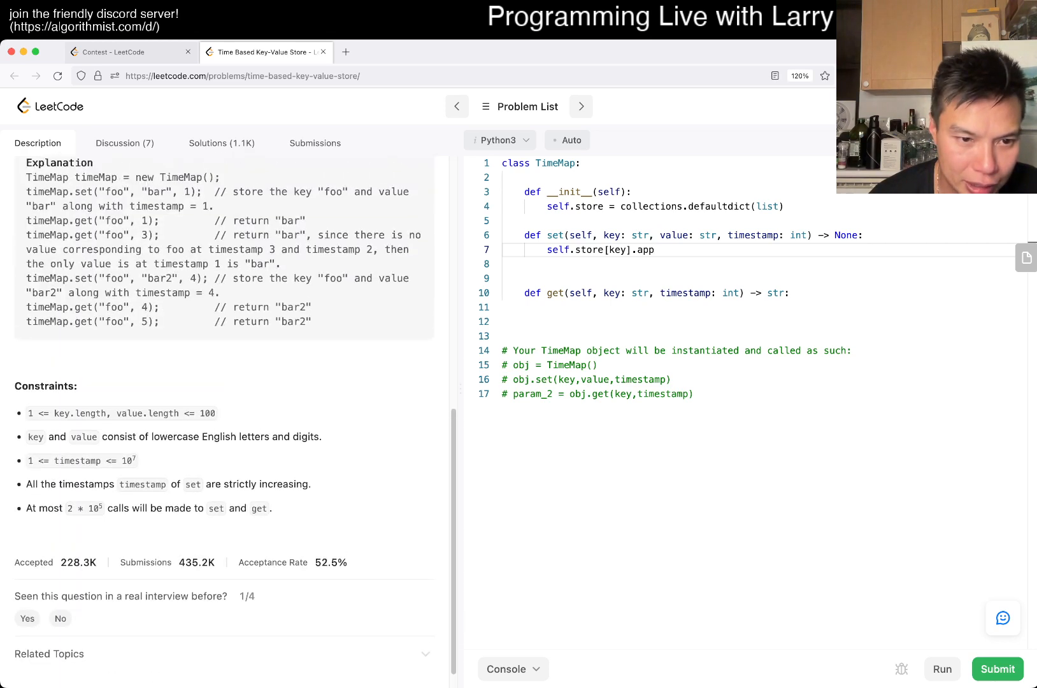
pyautogui.moveTo(24, 484); pyautogui.dragTo(311, 483)
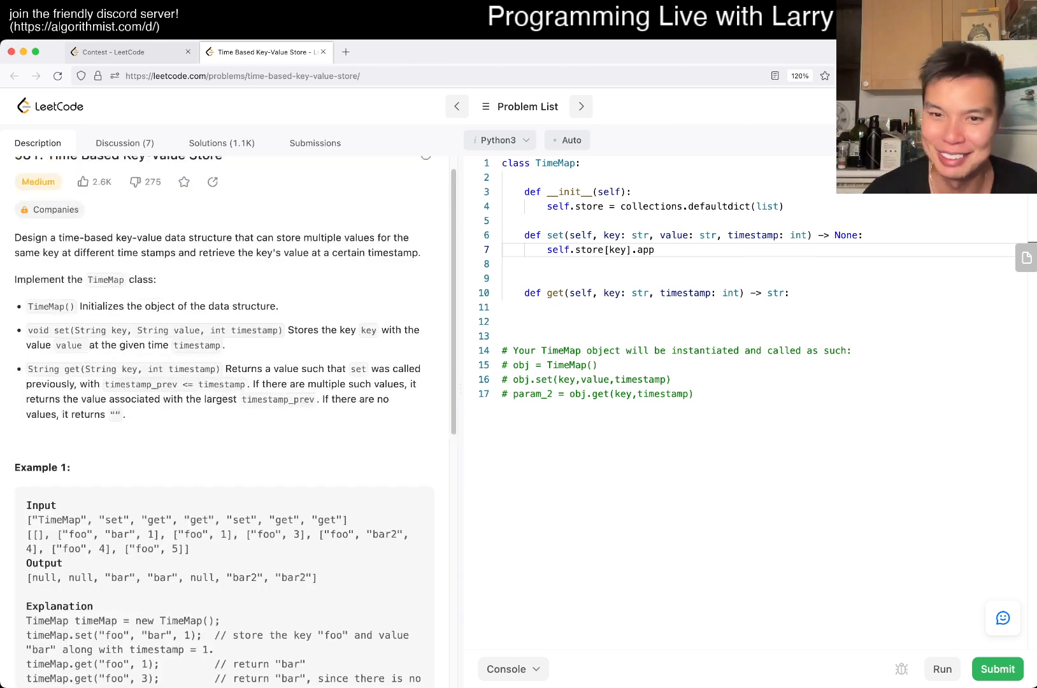
pyautogui.write('end')
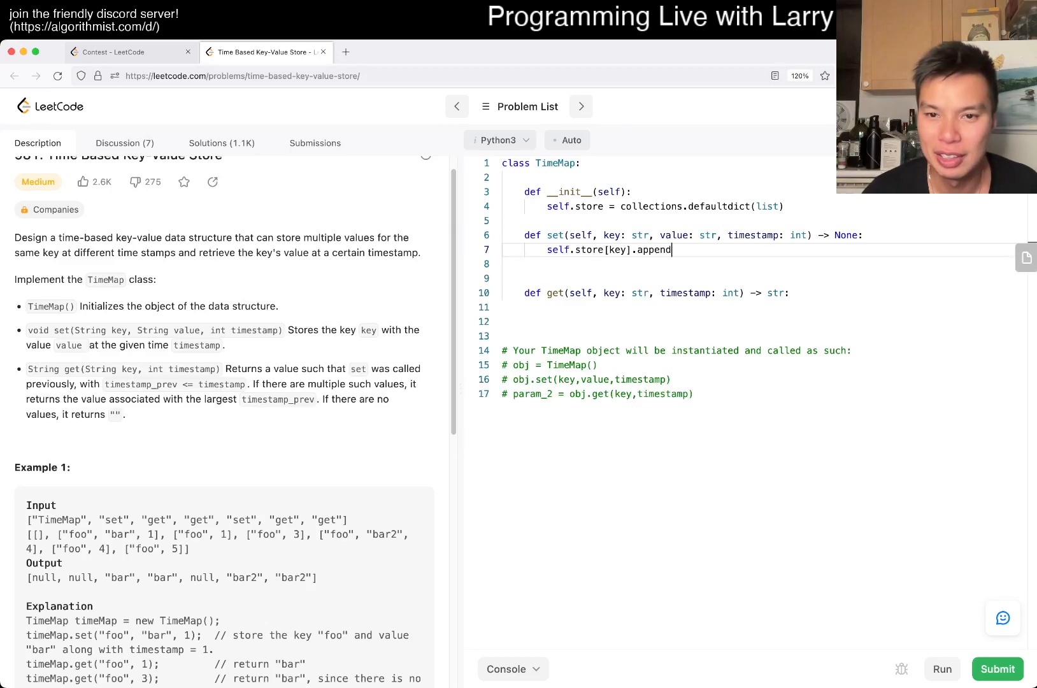
pyautogui.write('((timestamp, value')
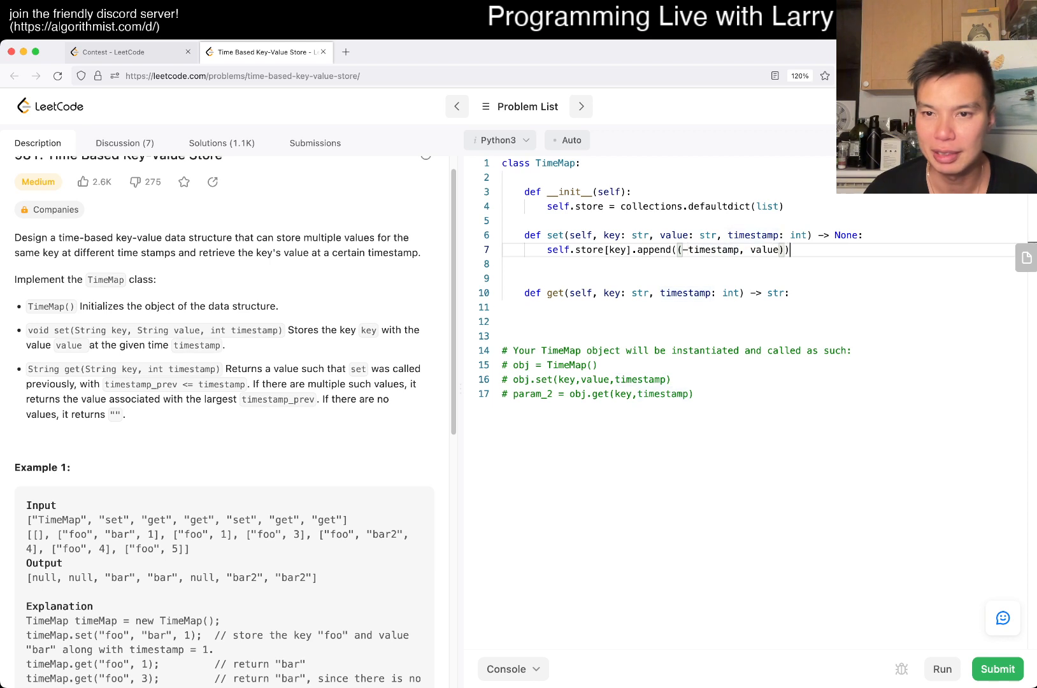
pyautogui.press('Backspace')
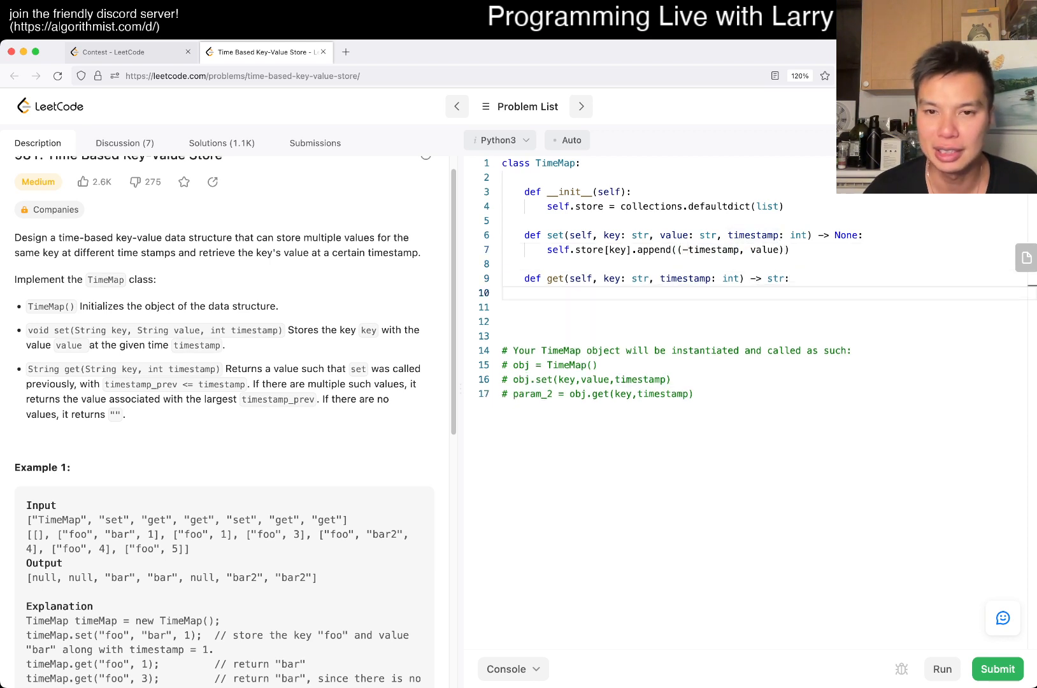
pyautogui.scroll(-3)
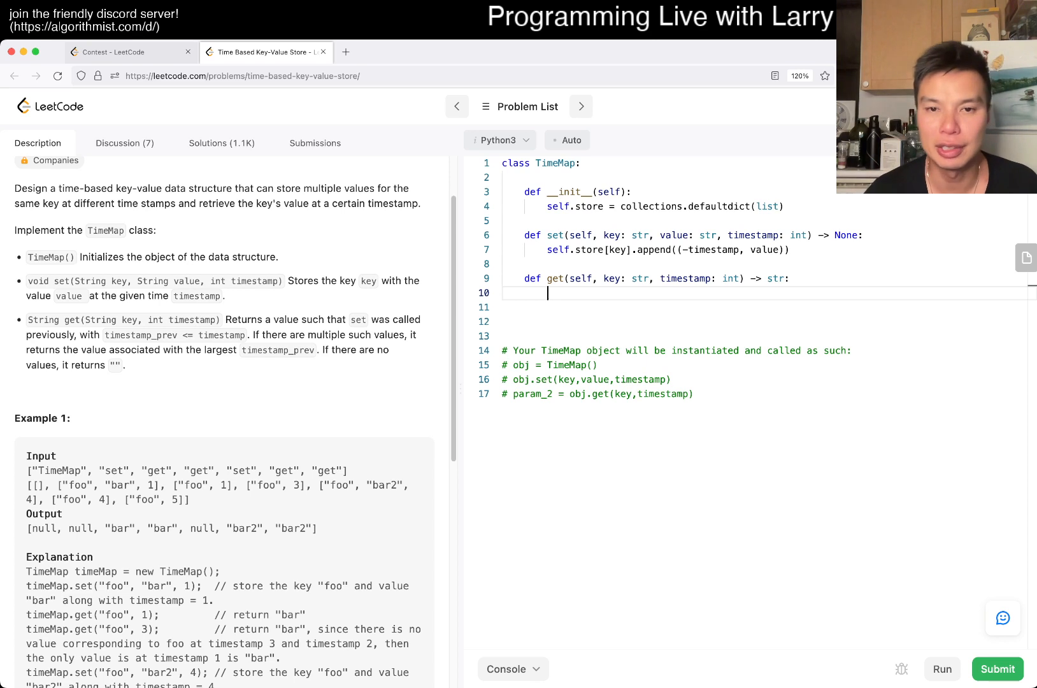
# - Add the unknown-key guard returning "" and a bisect_left lookup for (-timestamp, "")
pyautogui.write('if key not in self.store:')
pyautogui.click(765, 307)
pyautogui.write('return "')
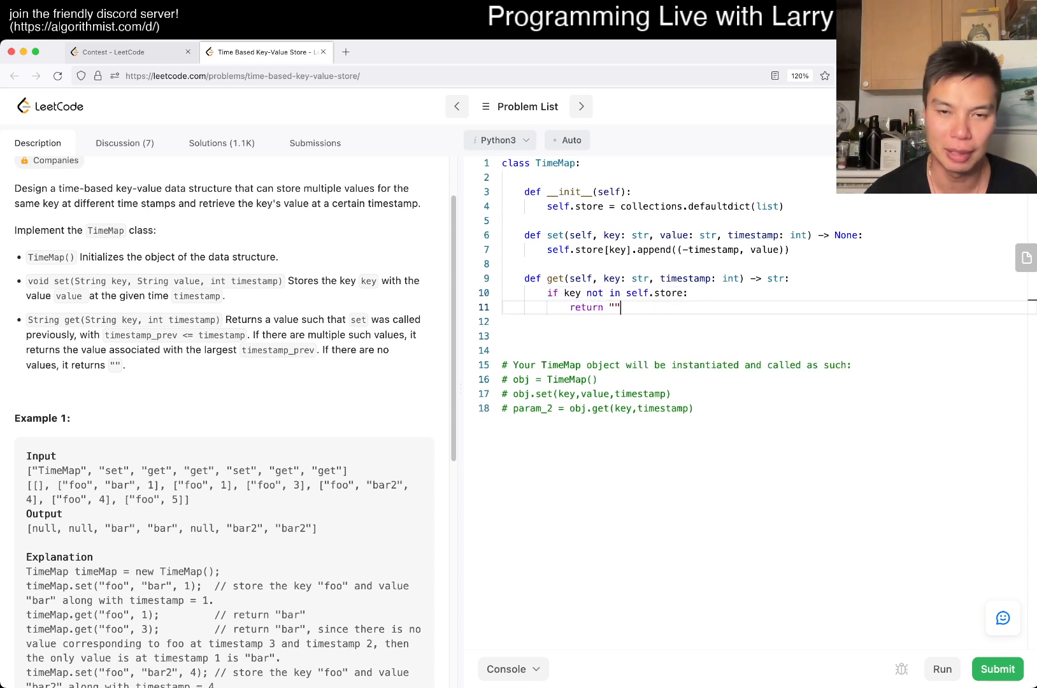
pyautogui.write('esl')
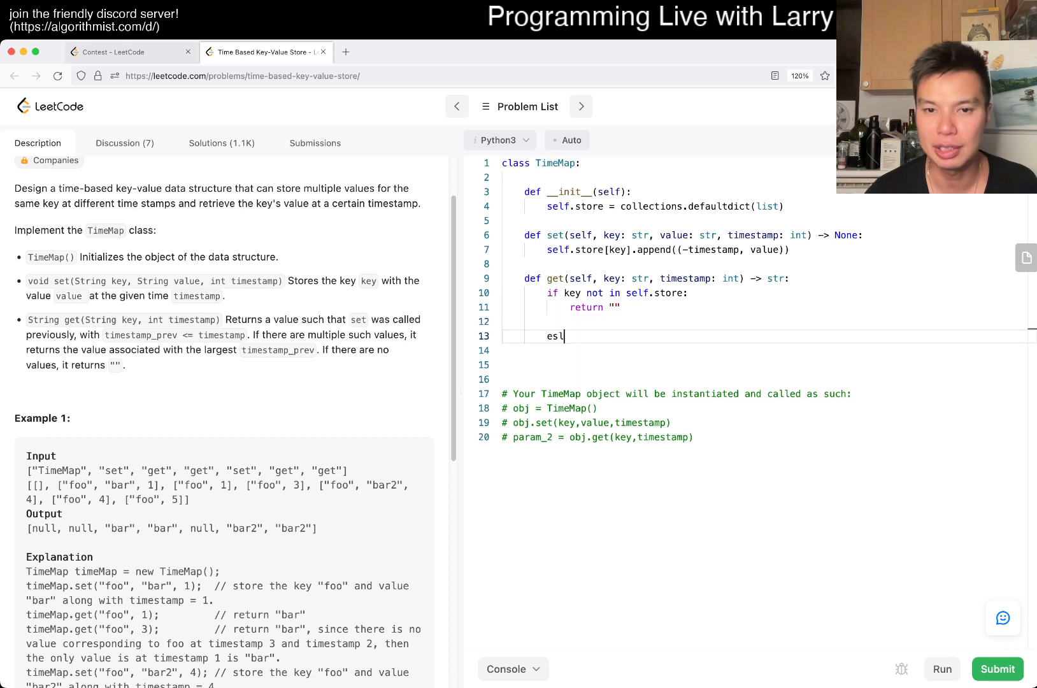
pyautogui.write('self.store')
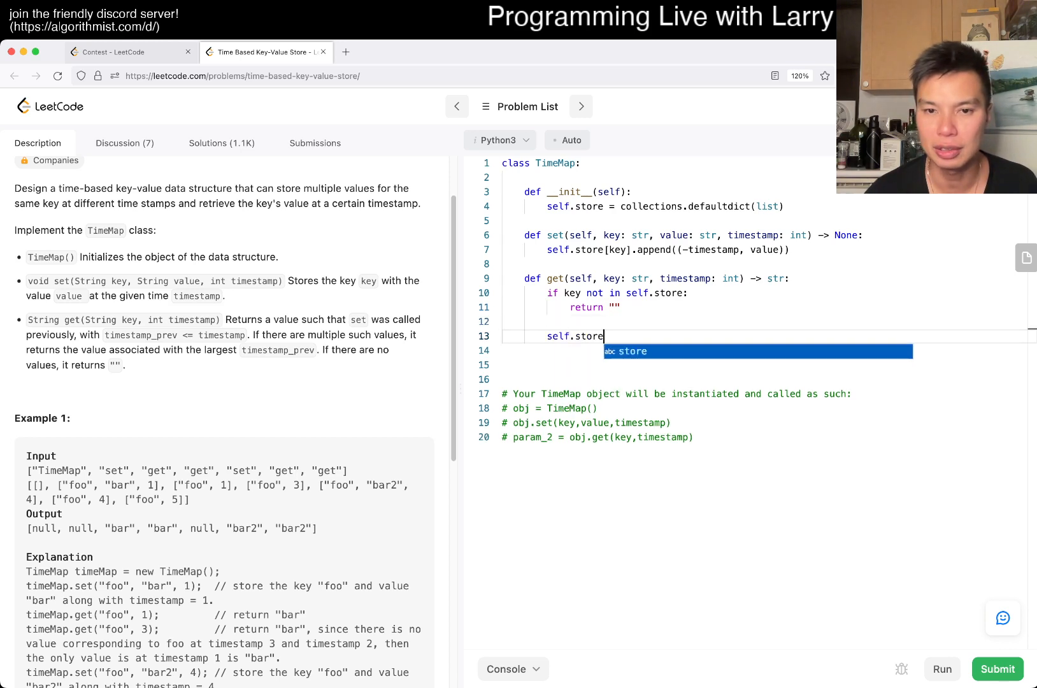
pyautogui.write('[key],b')
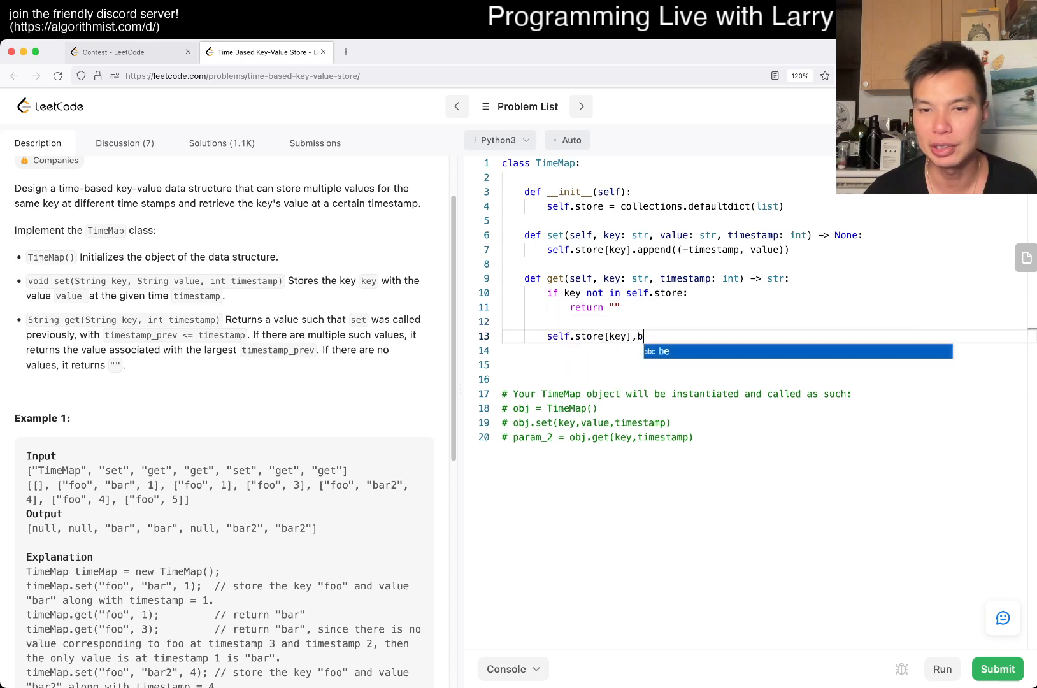
pyautogui.write('.bi')
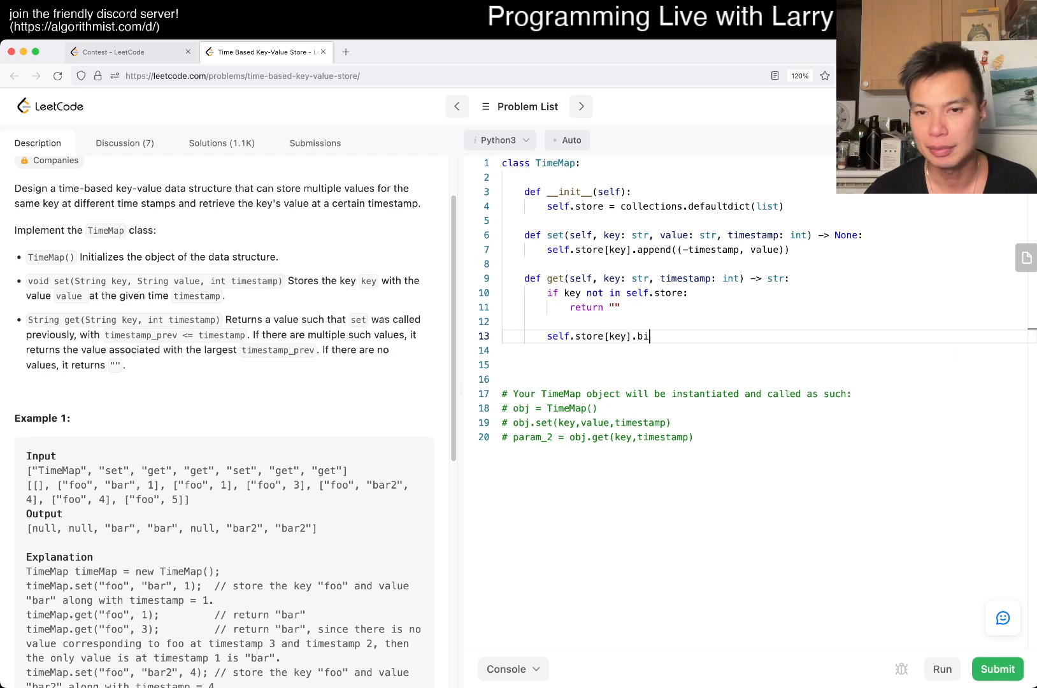
pyautogui.write('sect_left((-timestamp')
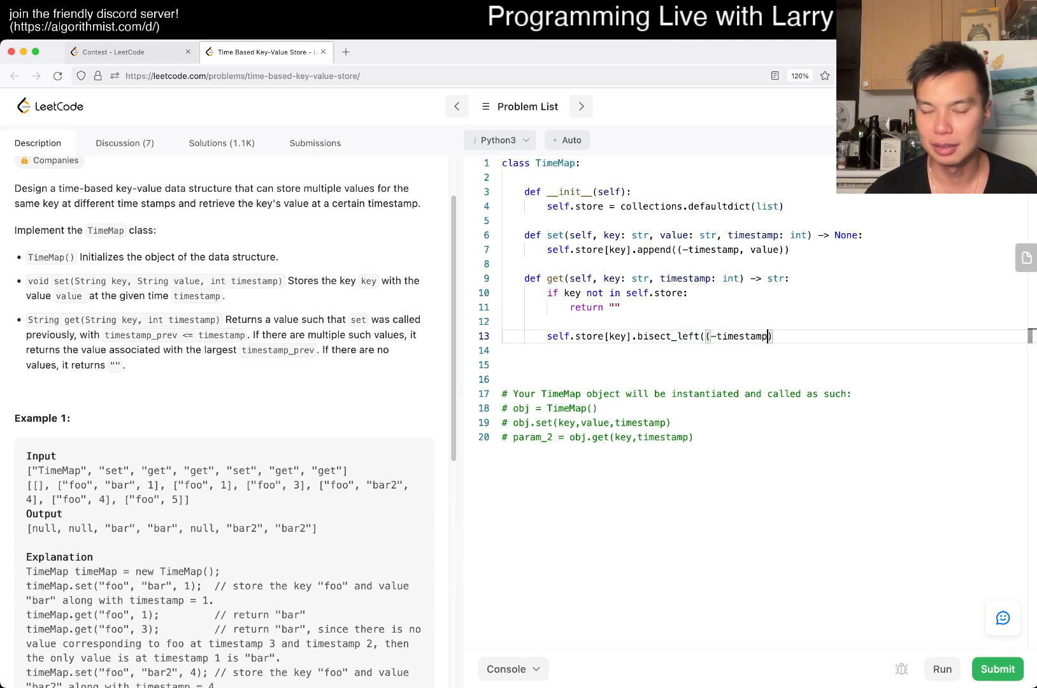
pyautogui.write(', ""')
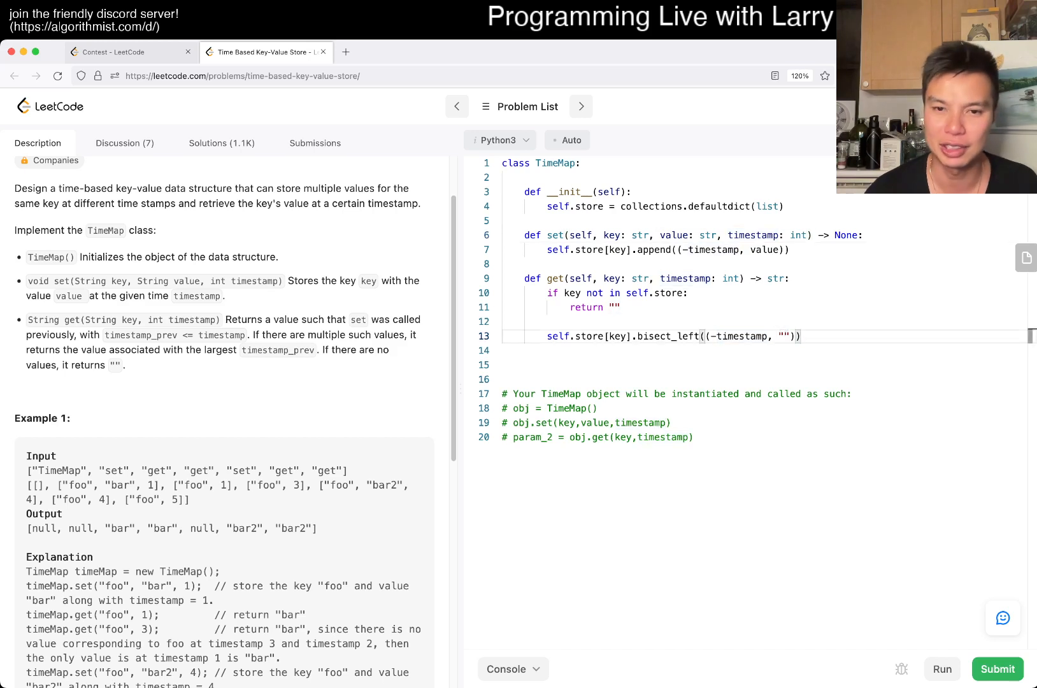
# - Return self.store[key][index], guarded by index >= len(self.store) returning ""
pyautogui.write('index =')
pyautogui.click(765, 351)
pyautogui.write('return self.')
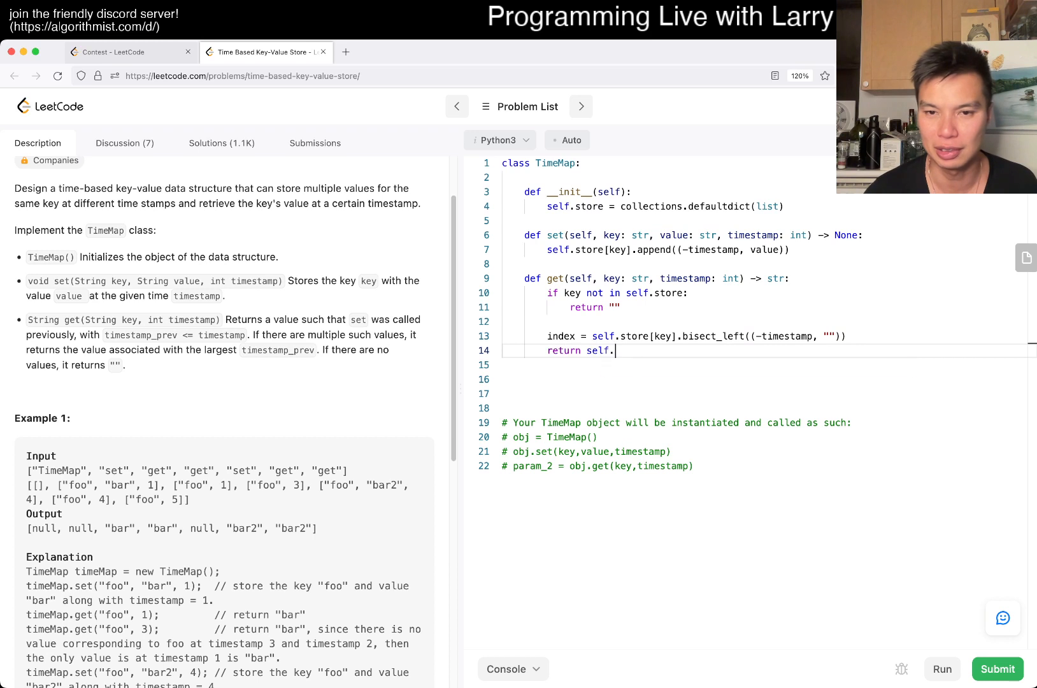
pyautogui.write('store[key')
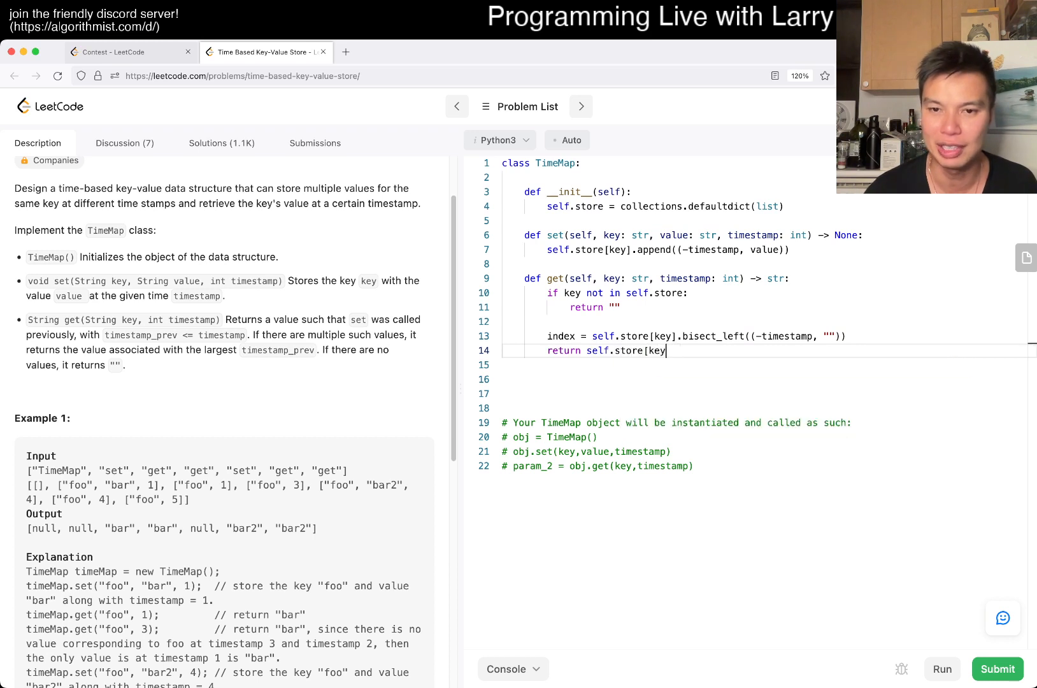
pyautogui.write('][index]')
pyautogui.write('if index')
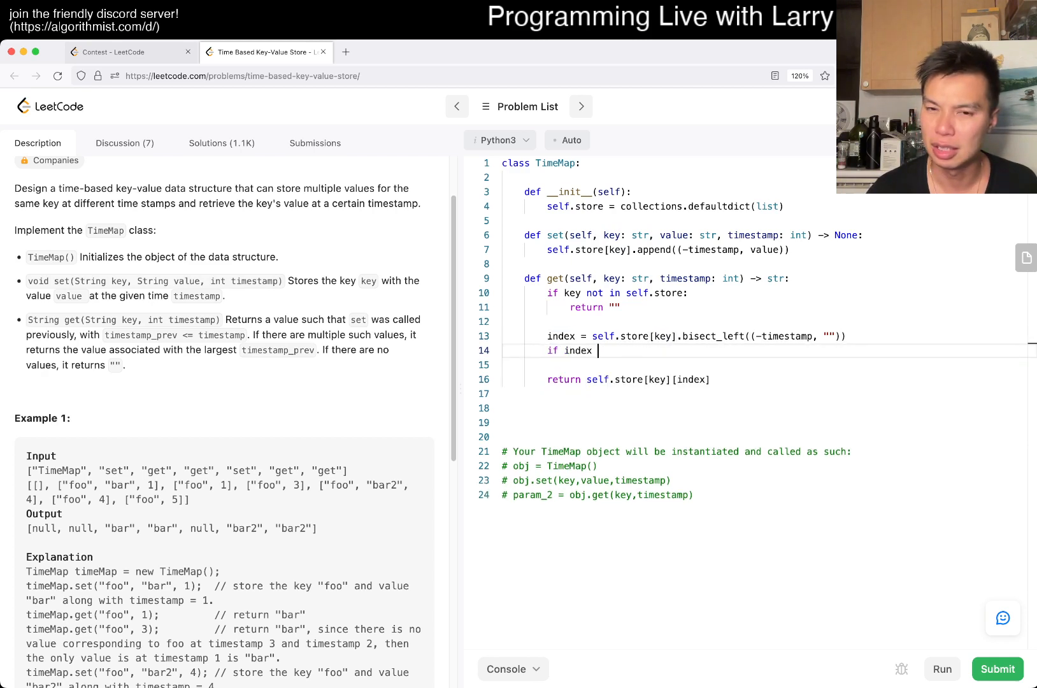
pyautogui.write('>=')
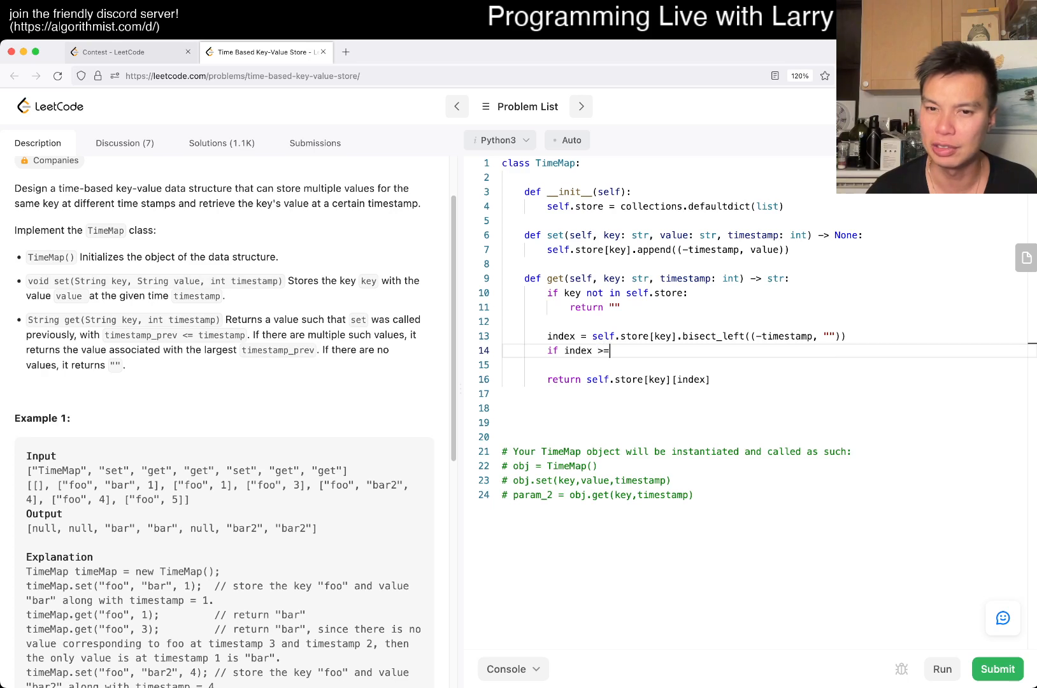
pyautogui.write('len(self.store):')
pyautogui.click(770, 365)
pyautogui.write('return ""')
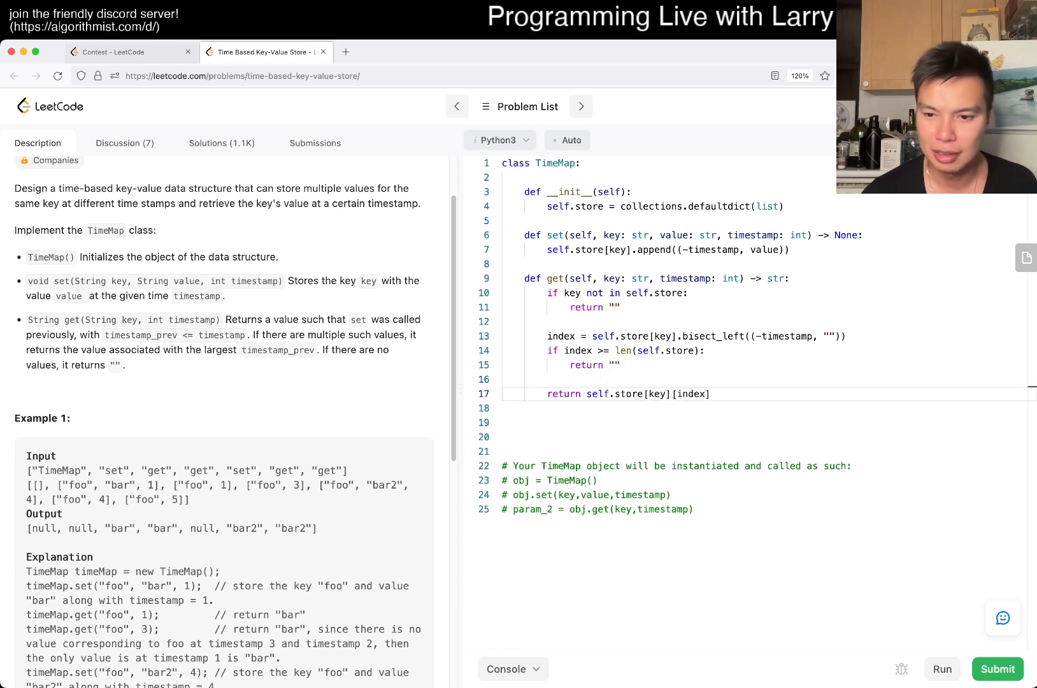
# - Replace the list-method call with bisect.bisect_left(self.store[key], (-timestamp, "")) after the AttributeError, and rerun
pyautogui.click(943, 669)
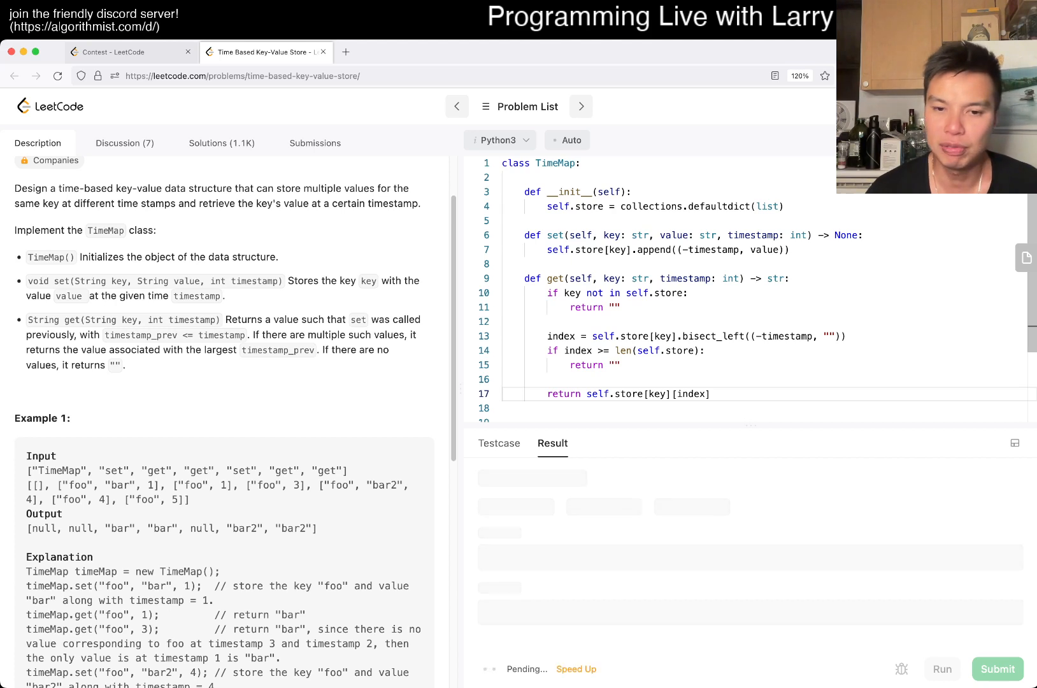
pyautogui.click(943, 669)
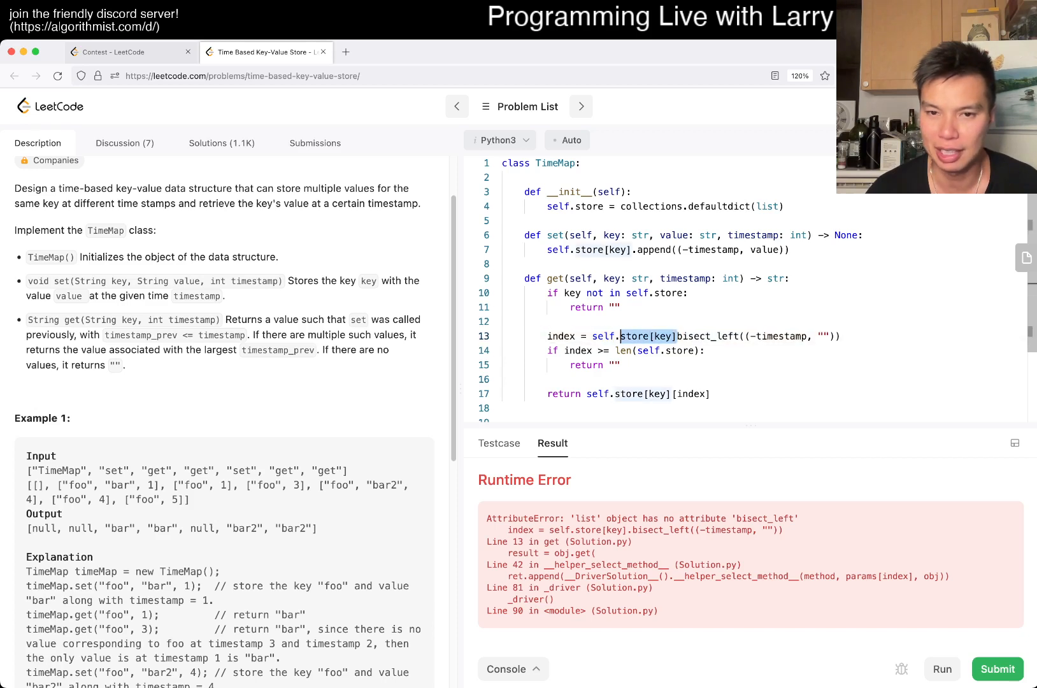
pyautogui.write('bisect_left(self.store[key]')
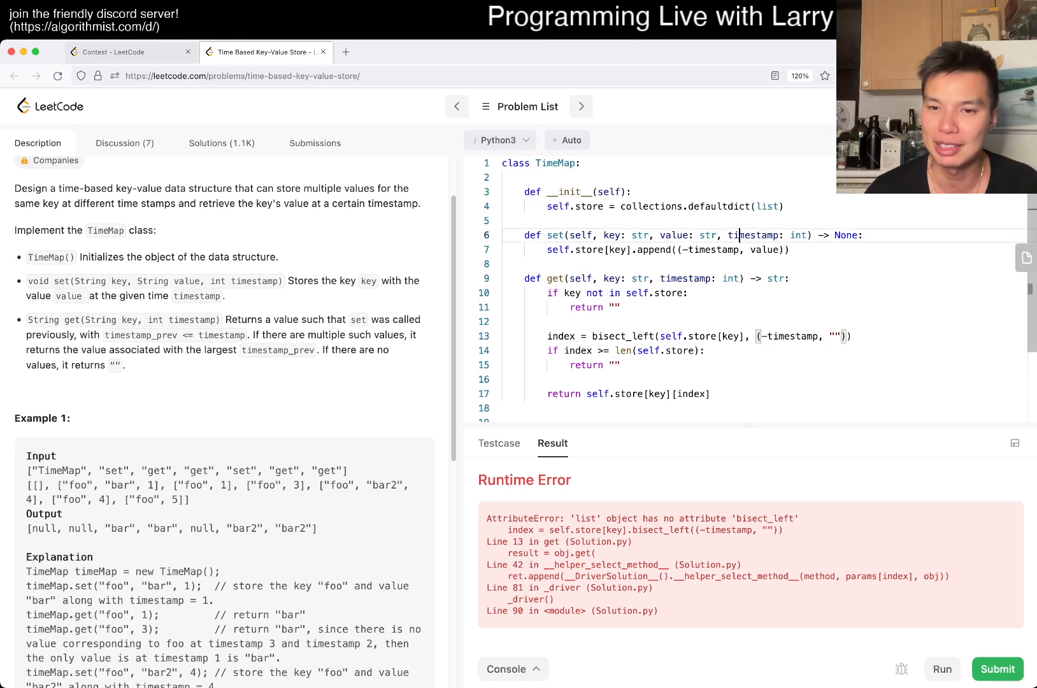
pyautogui.doubleClick(753, 235)
pyautogui.write('bisect.')
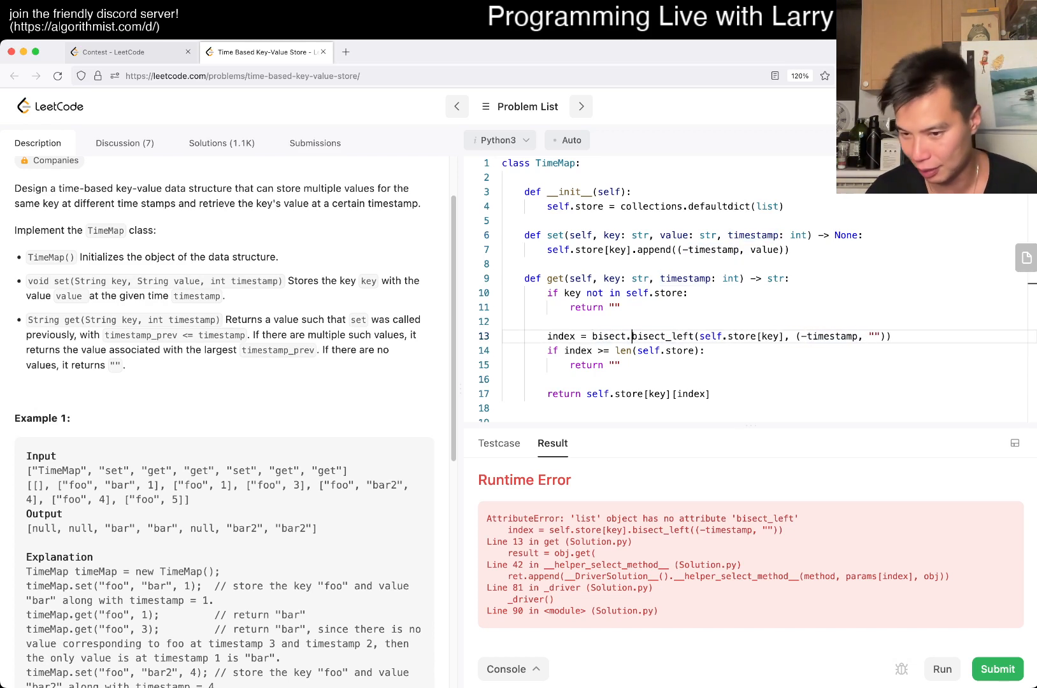
pyautogui.click(943, 669)
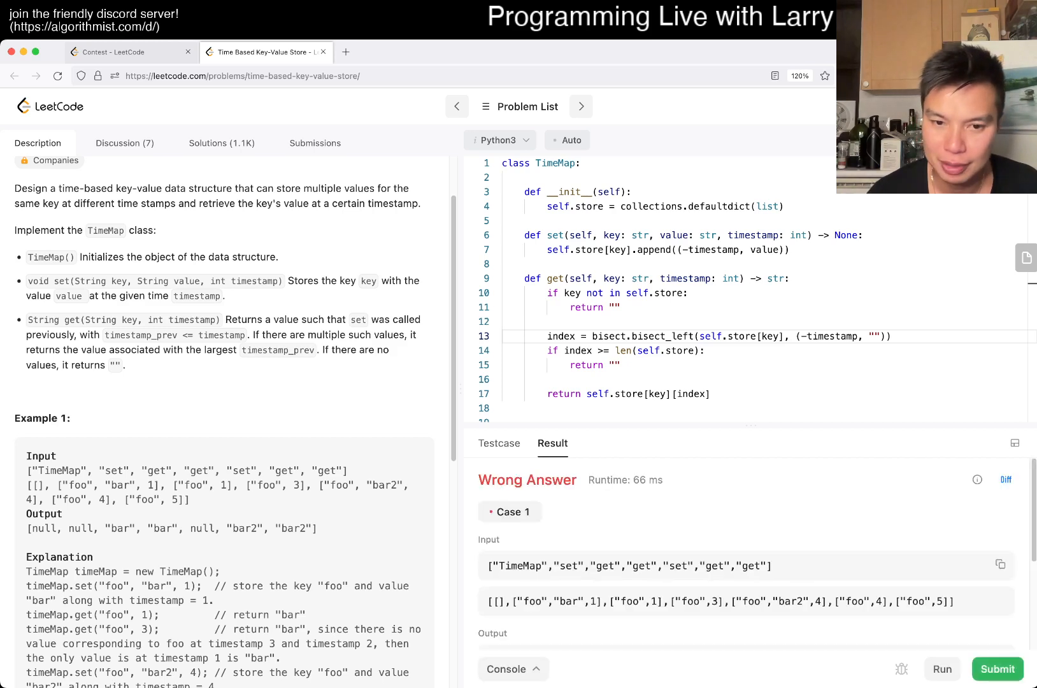
# - Append [1] to the return statement and rerun, getting "bar" instead of "bar2"
pyautogui.scroll(-3)
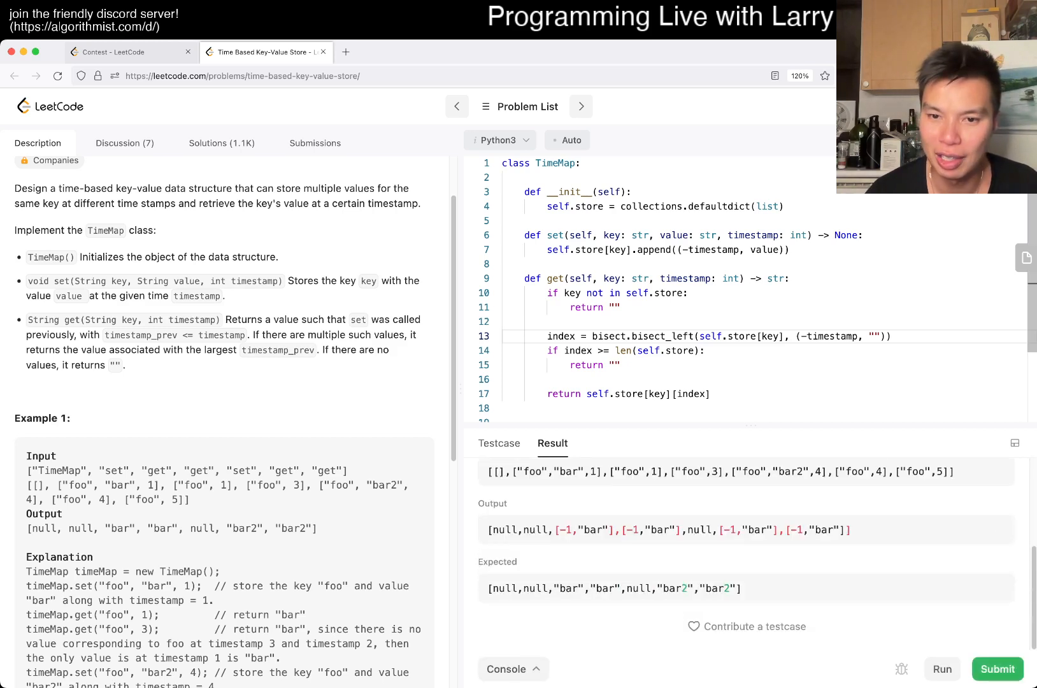
pyautogui.write('[]')
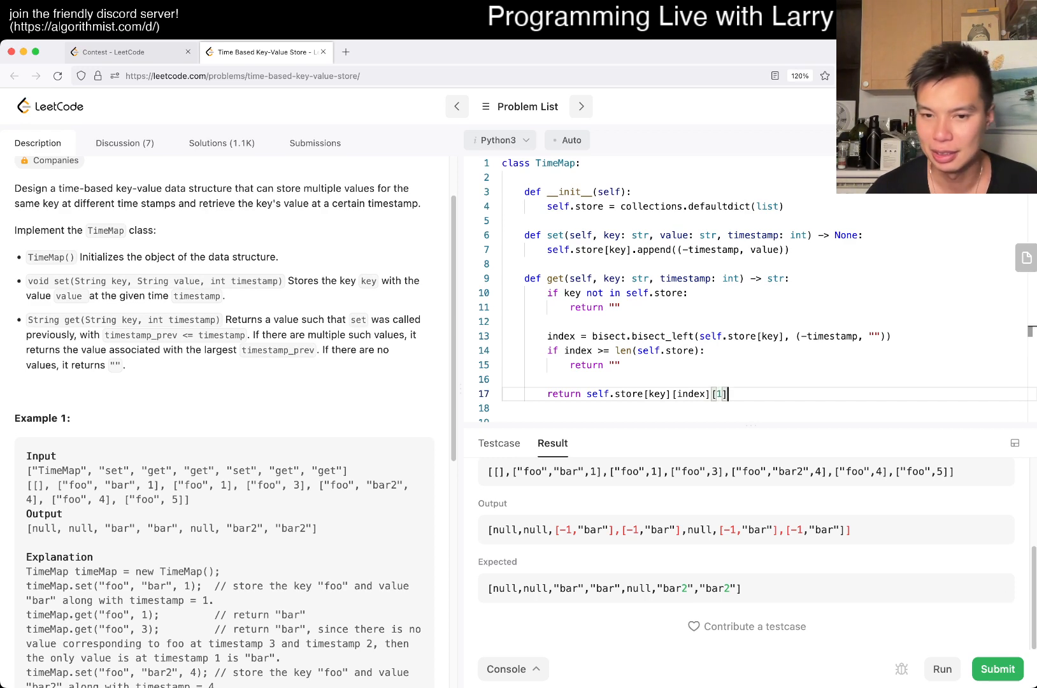
pyautogui.click(997, 669)
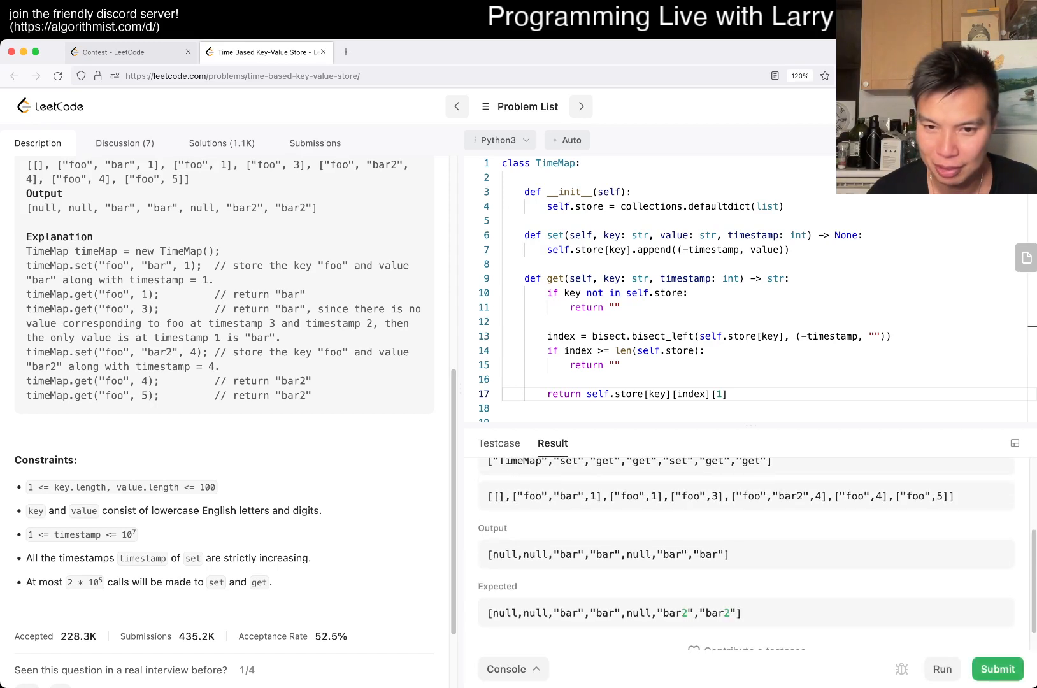
pyautogui.doubleClick(672, 554)
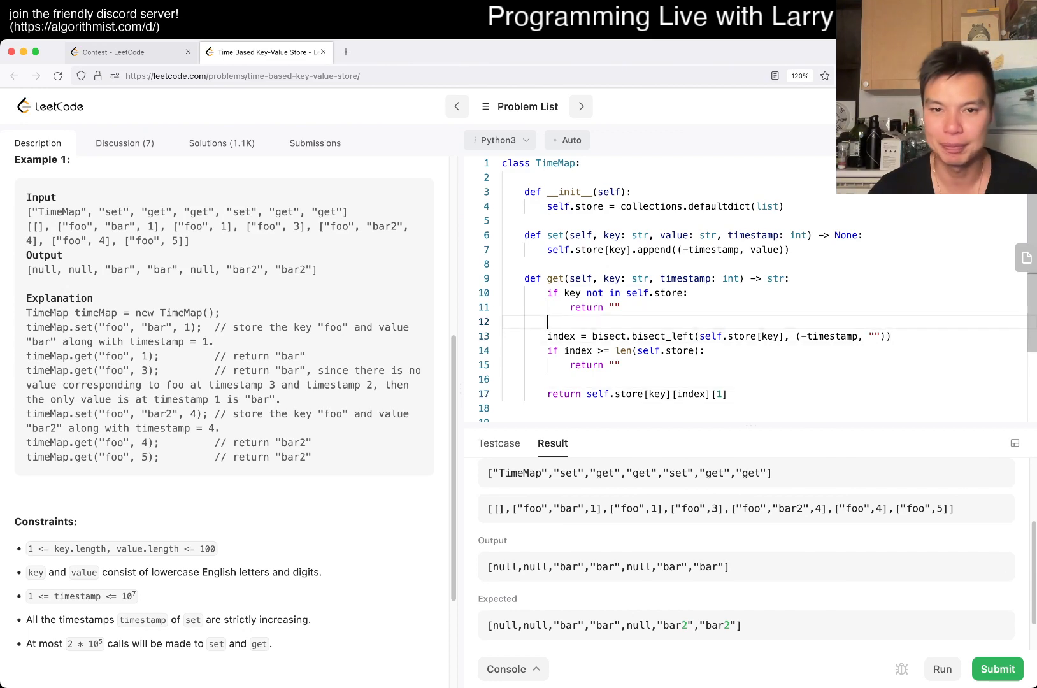
# - Insert print(self.store[key]) above the bisect line, rerun, and scroll to Stdout
pyautogui.write('print(self.store[key[')
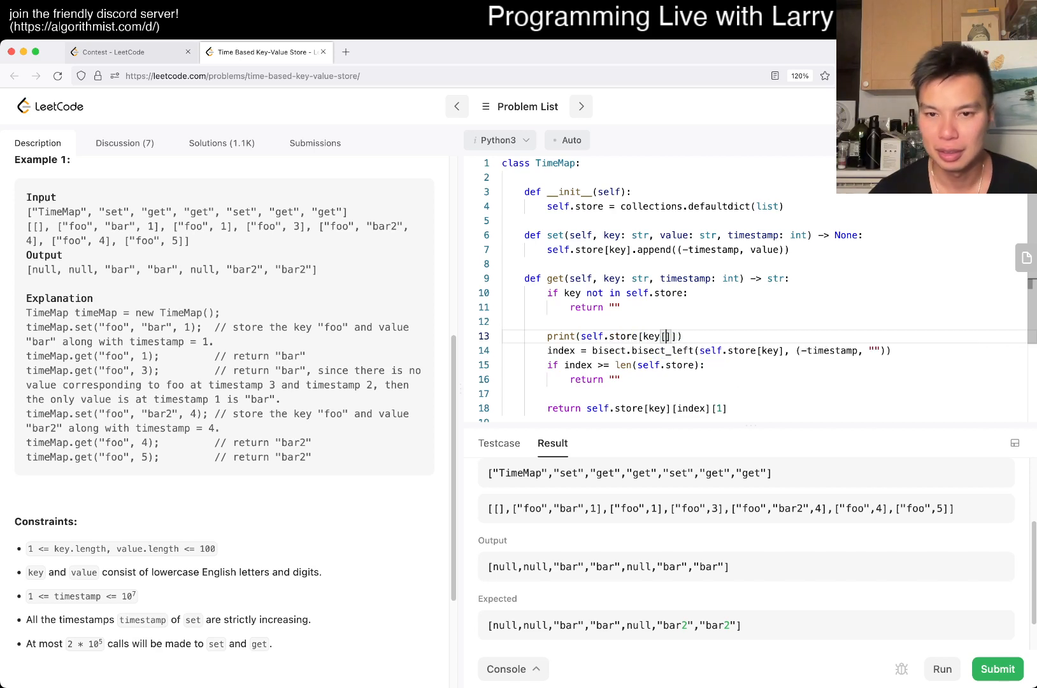
pyautogui.press('Backspace')
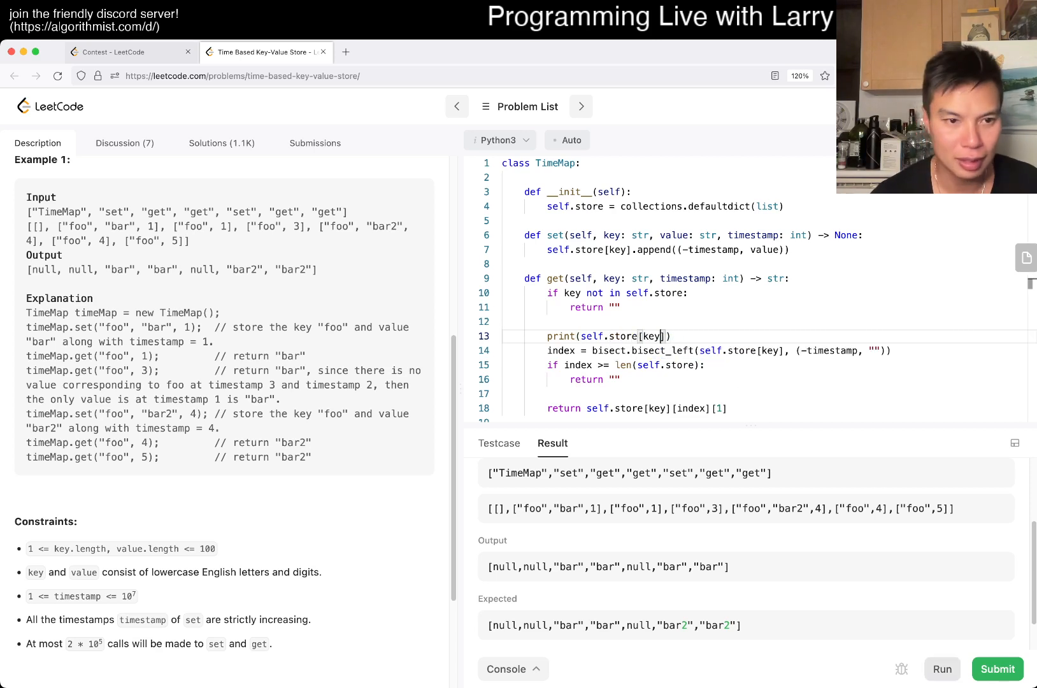
pyautogui.click(942, 669)
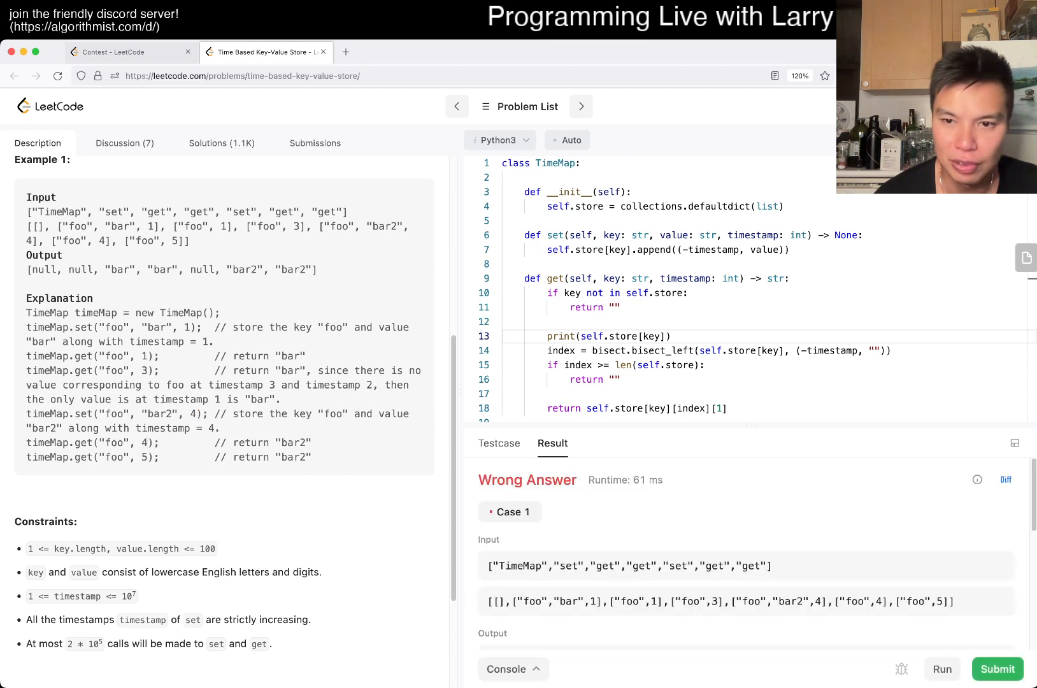
pyautogui.scroll(-3)
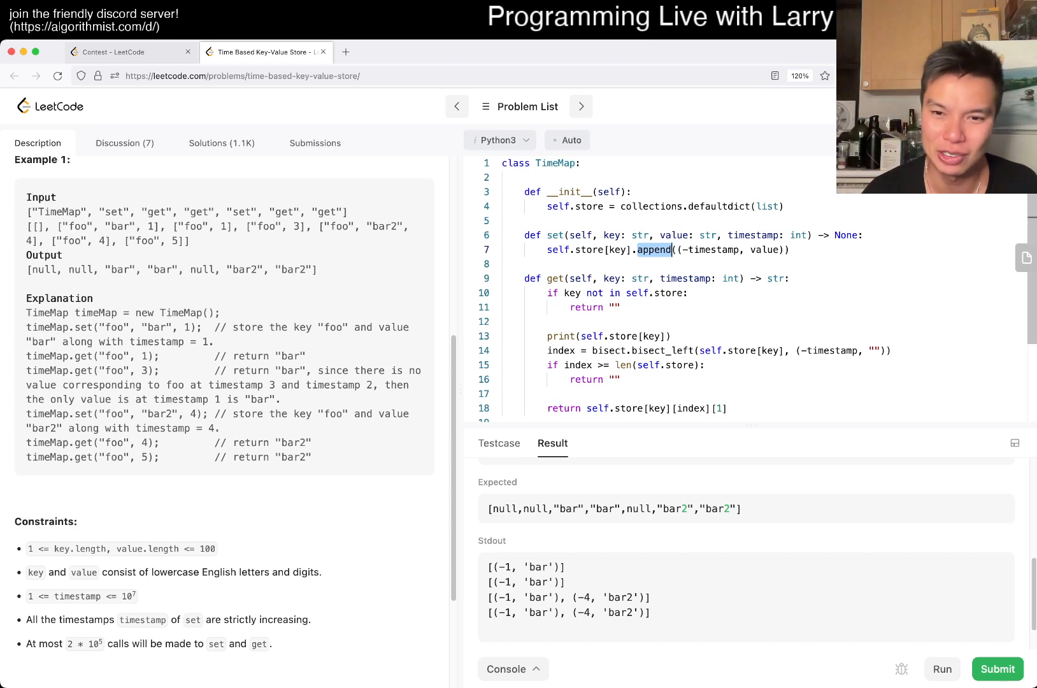
# - Switch storage to collections.deque, rerun to Accepted, and delete the debug print
pyautogui.click(646, 250)
pyautogui.write('left')
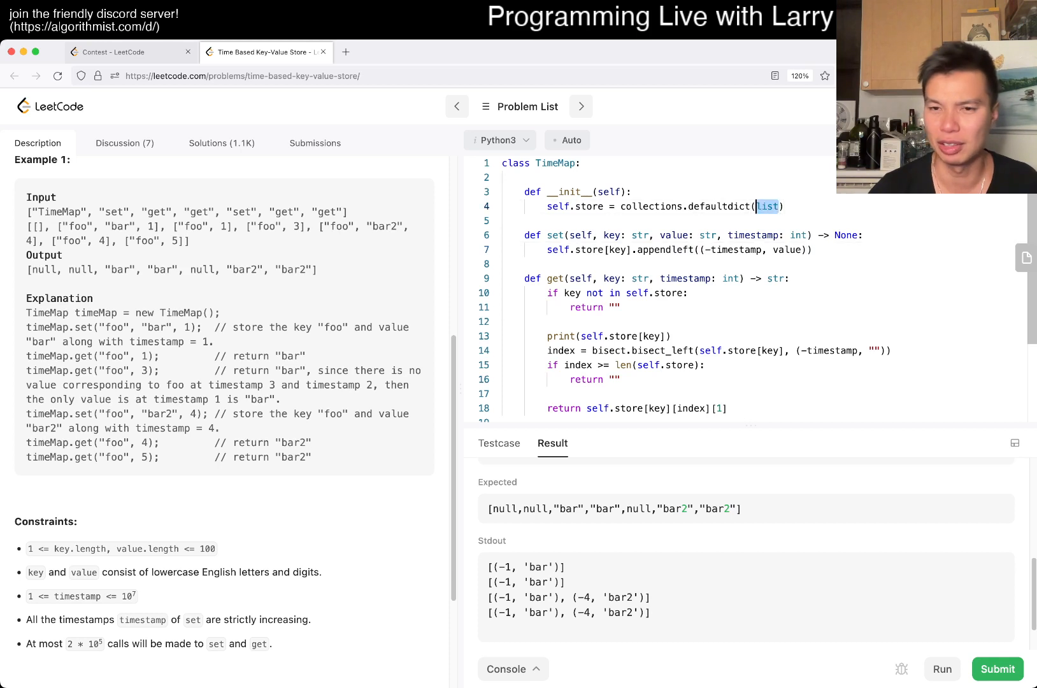
pyautogui.write('collections.deque')
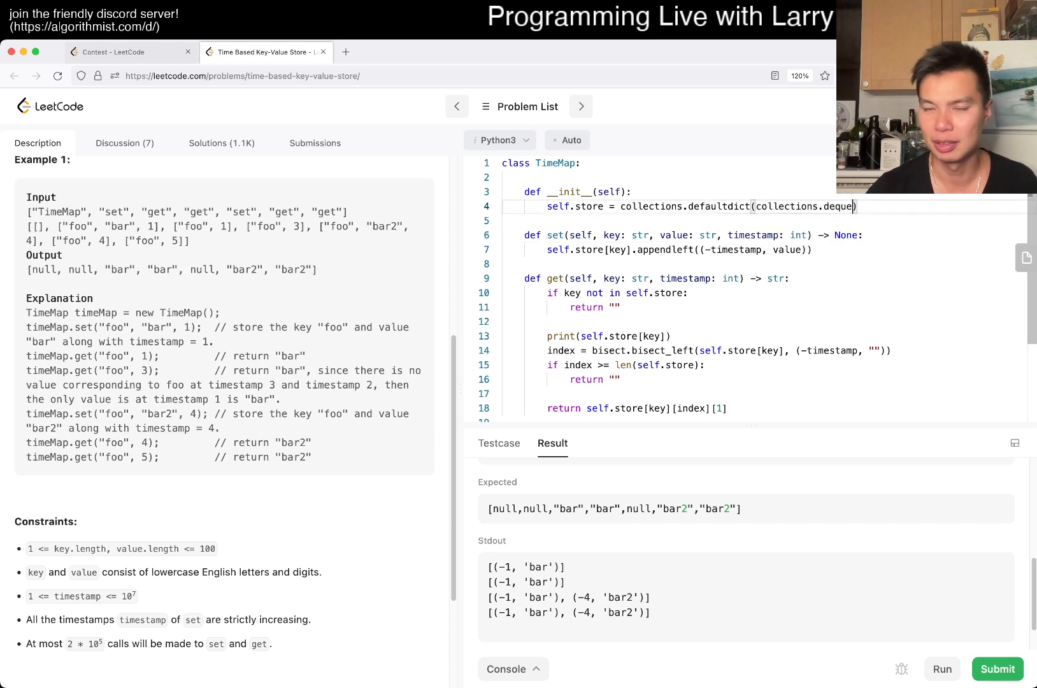
pyautogui.click(942, 669)
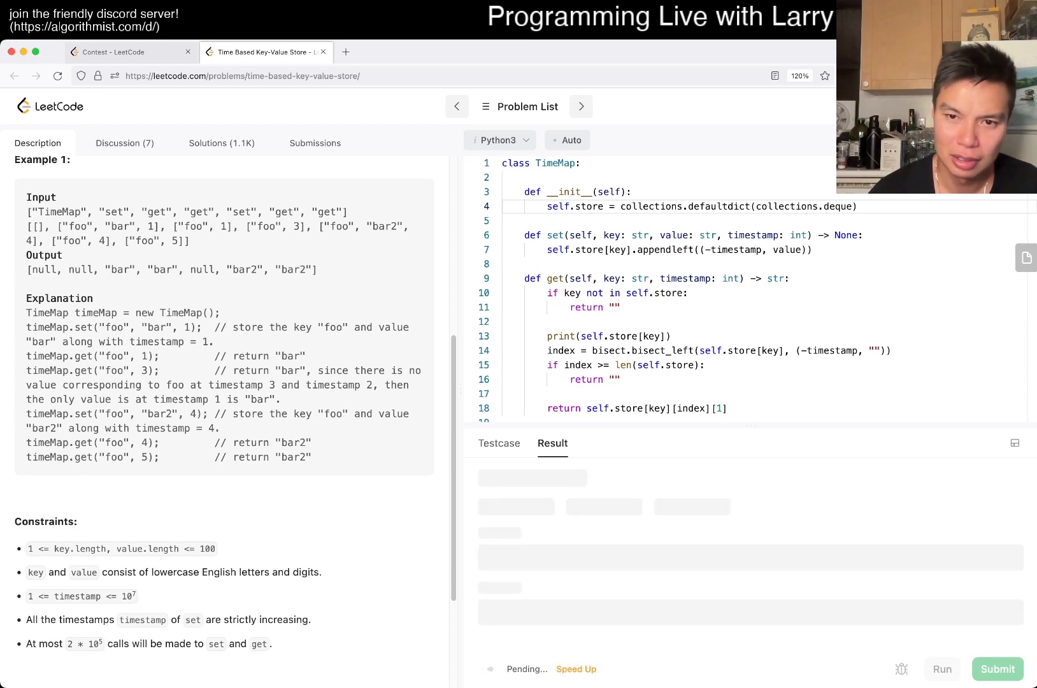
pyautogui.click(942, 669)
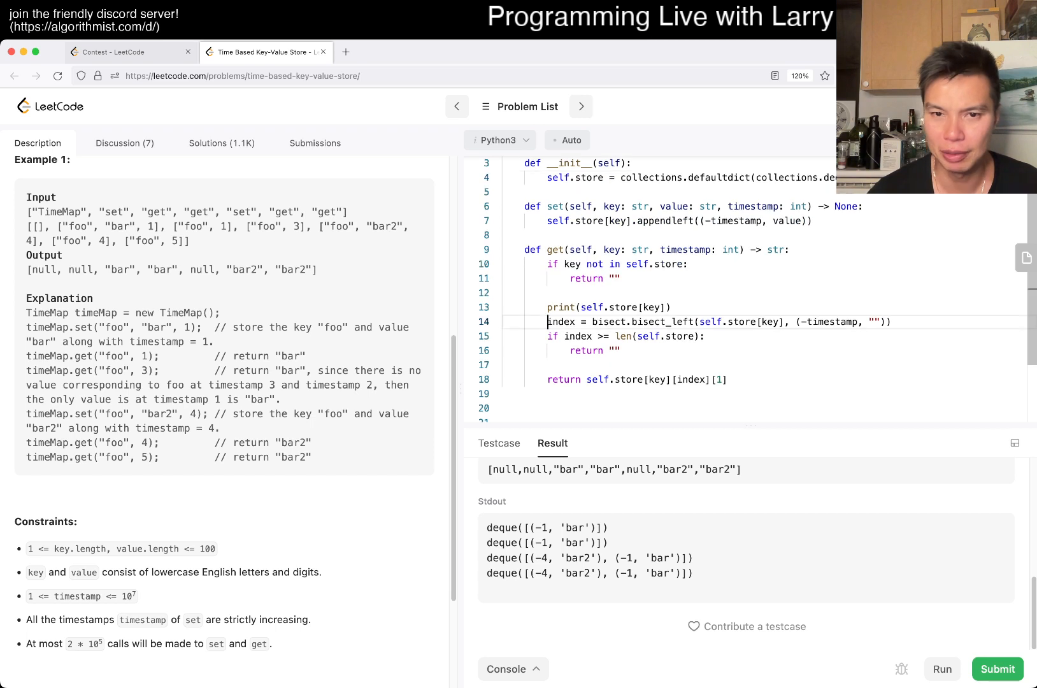
pyautogui.press('Backspace')
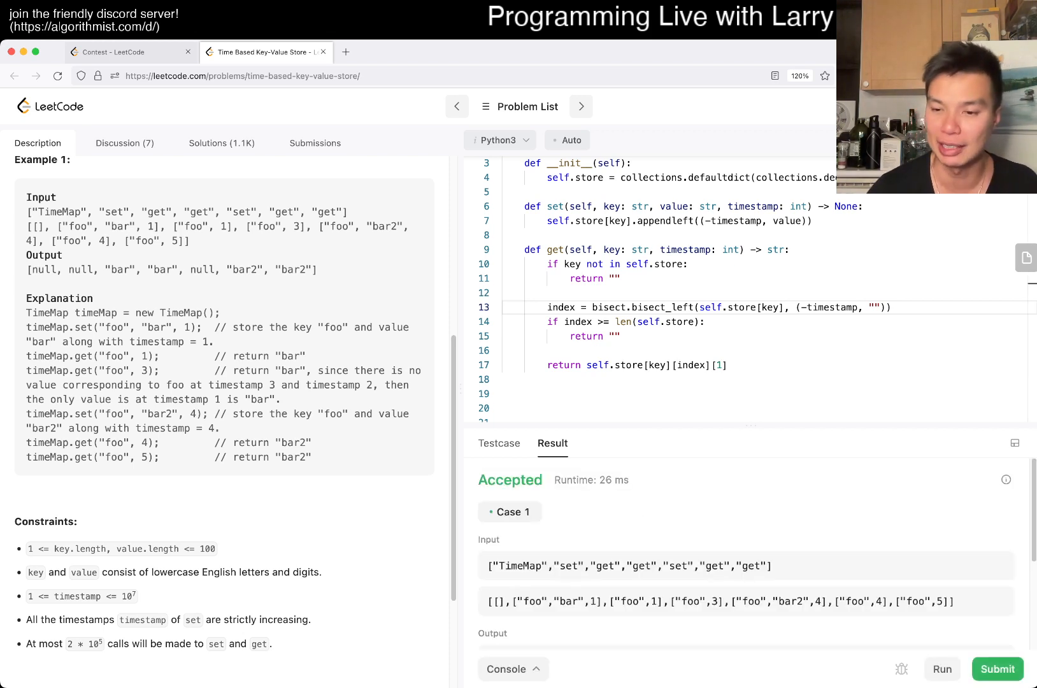
# - Submit for Wrong Answer (46/48 passed), then add print(self.store) in get
pyautogui.click(999, 669)
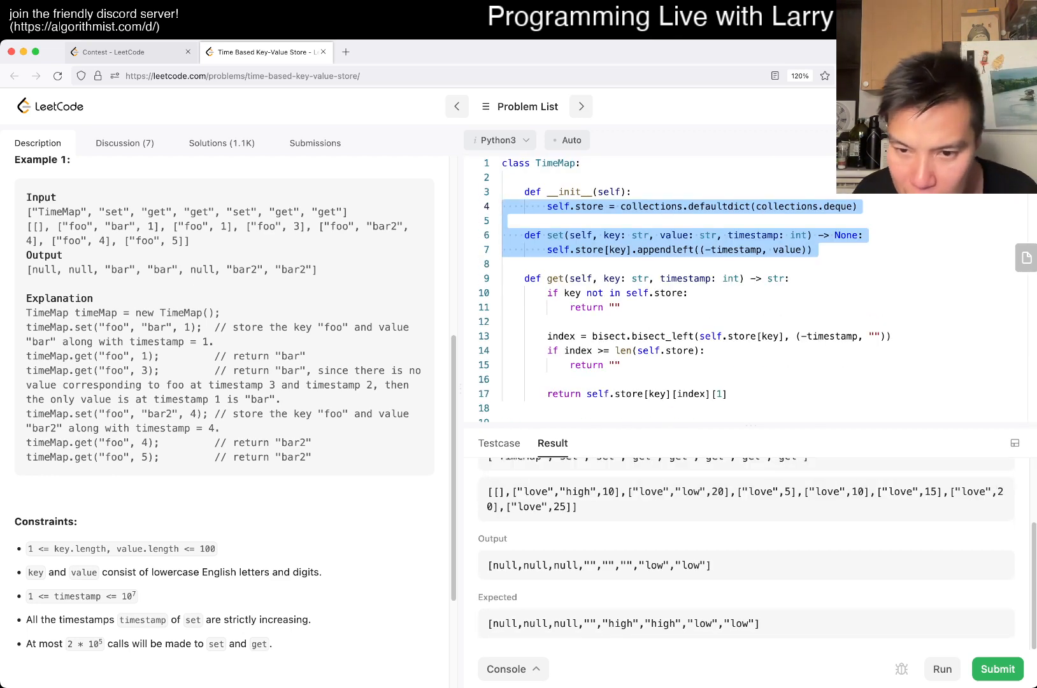
pyautogui.click(603, 307)
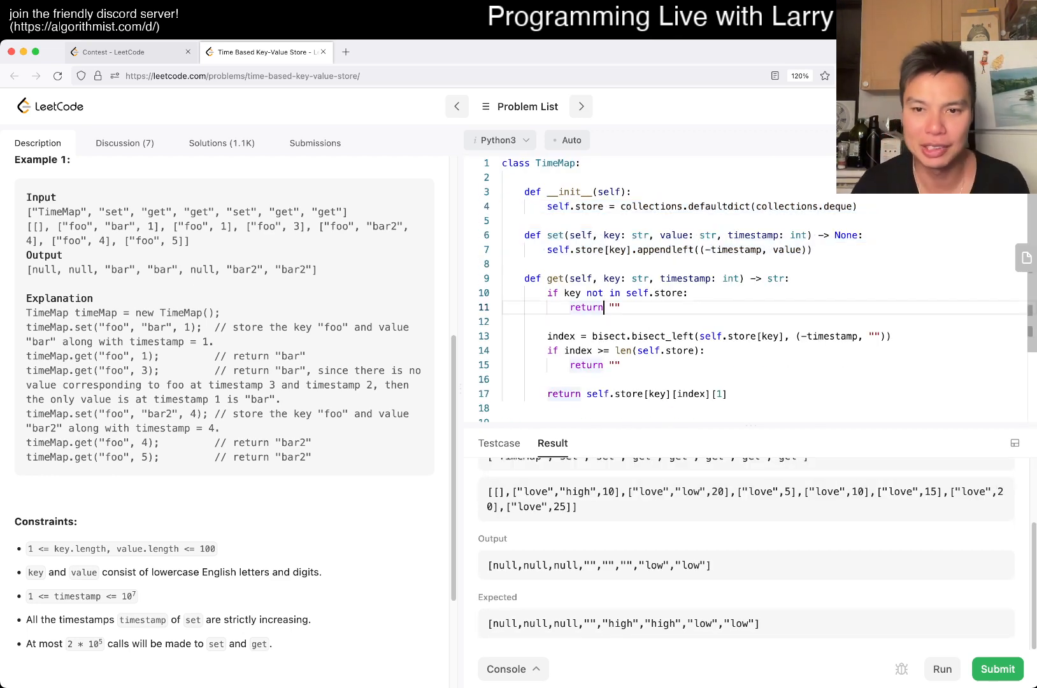
pyautogui.write('p')
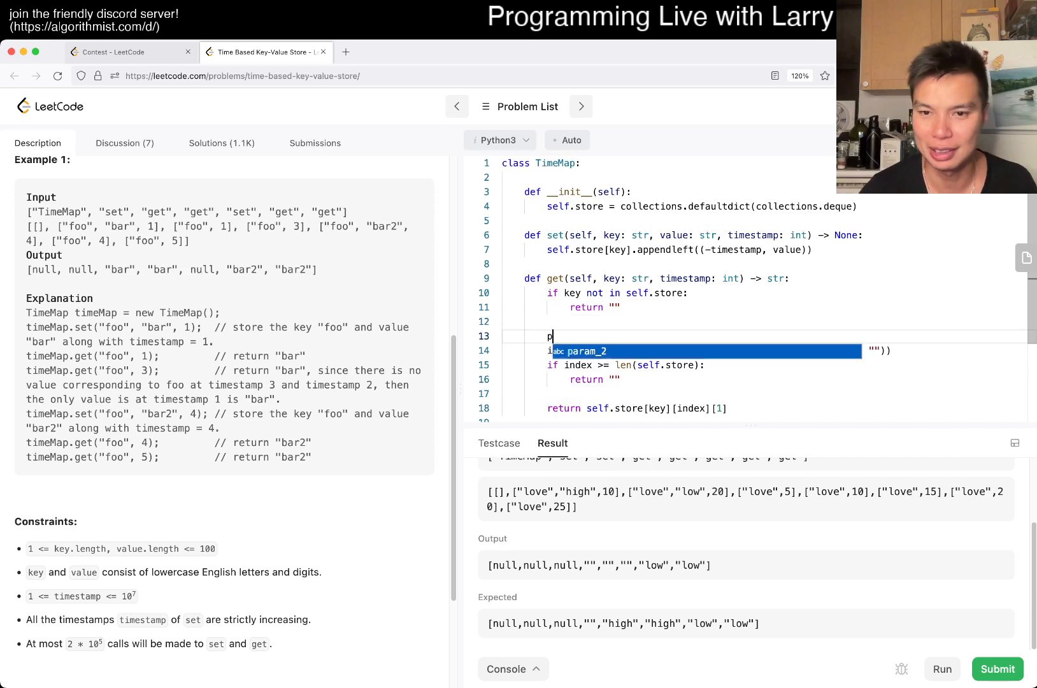
pyautogui.write('rint(self.store)')
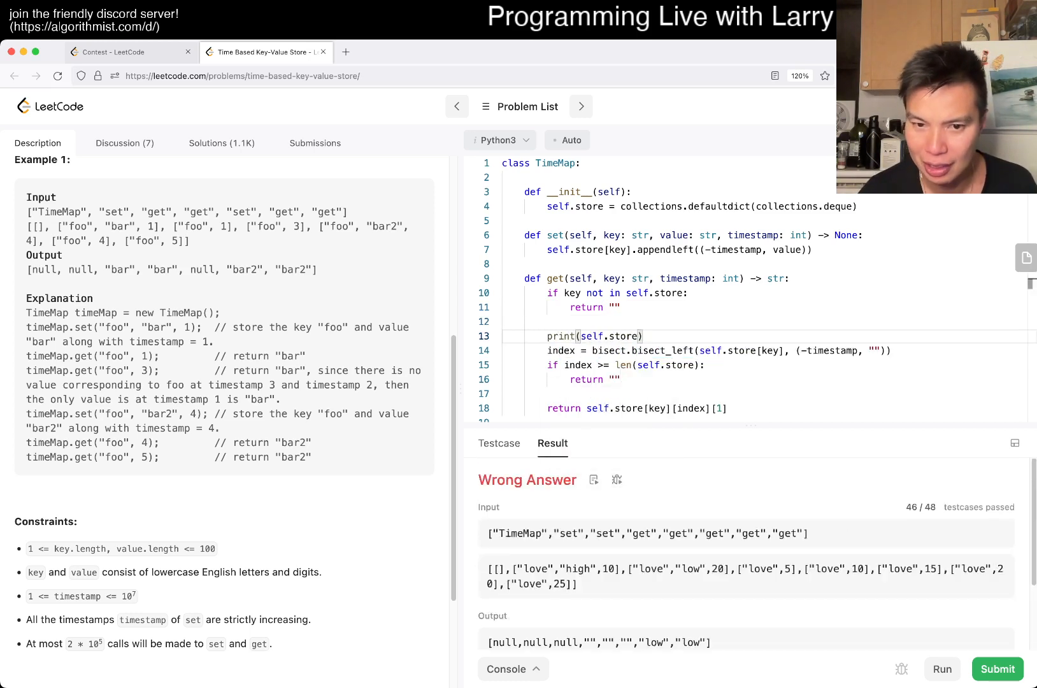
# - Use the failing love input as Case 2 and run, showing "" where "high" is expected
pyautogui.click(500, 443)
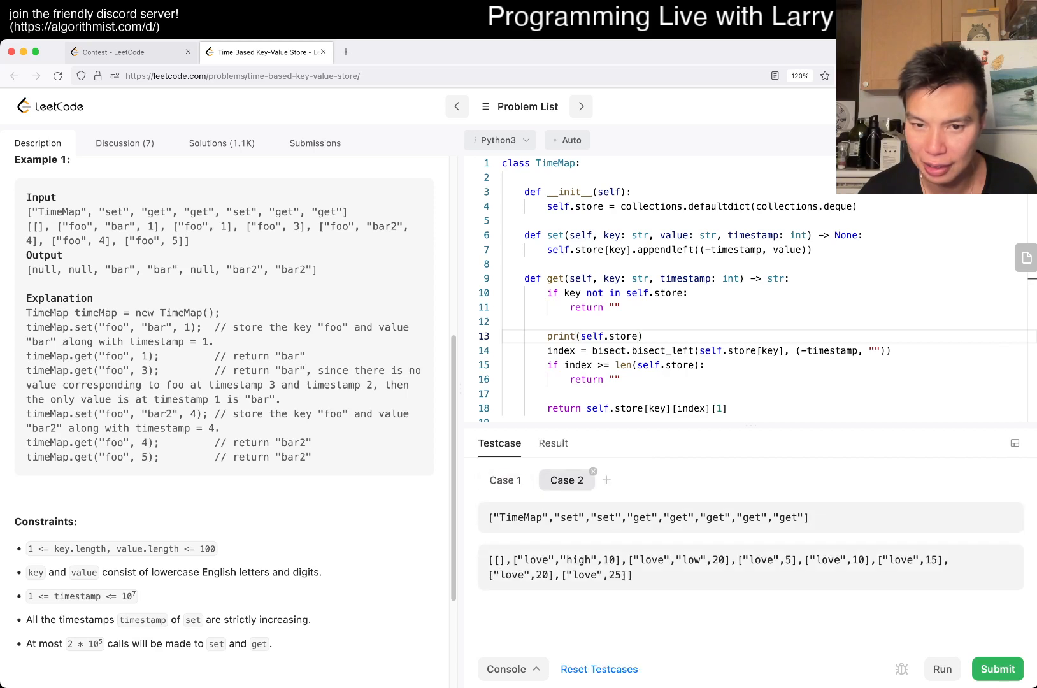
pyautogui.click(942, 669)
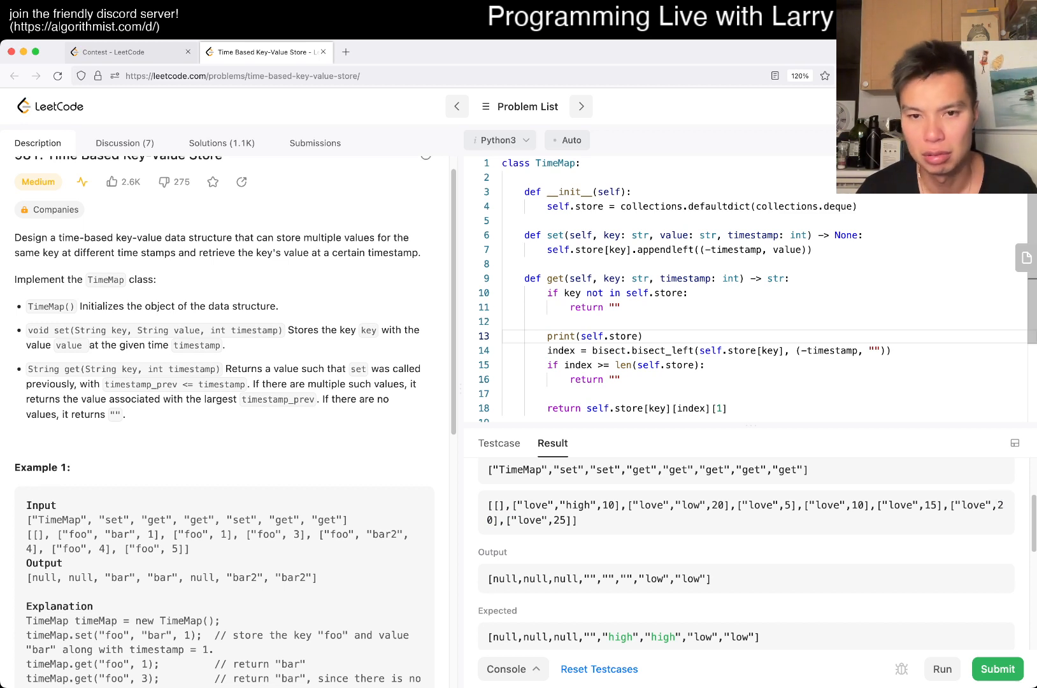
# - Index the store by key in get's bounds check and bisect call, and delete the debug print line
pyautogui.write('[key]')
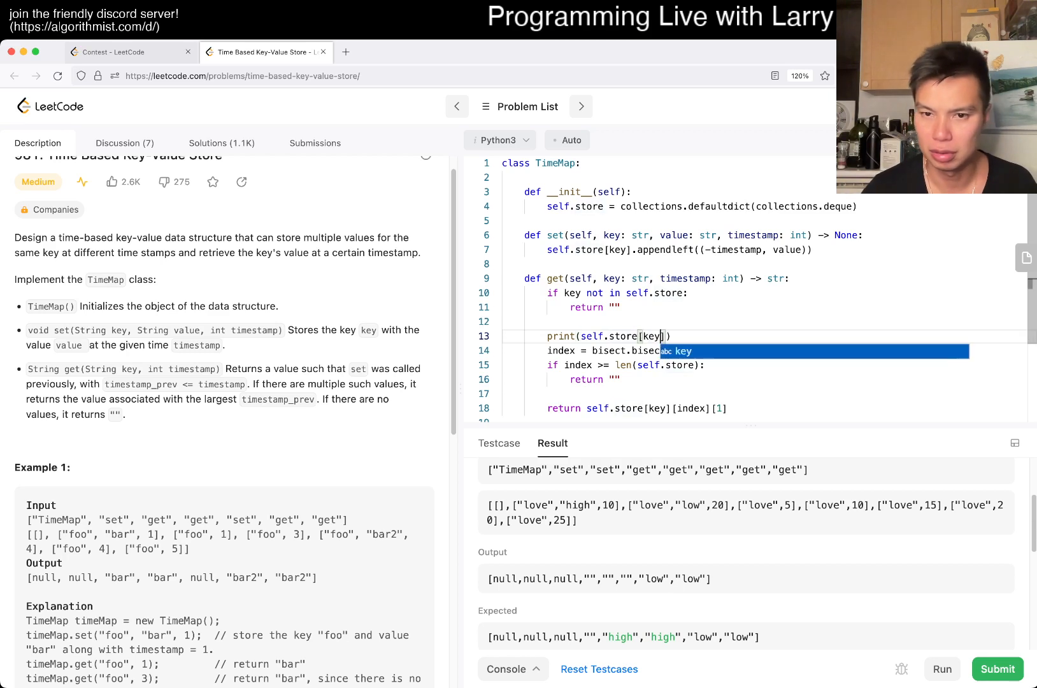
pyautogui.write('bisect_left(self.store[key], (-timestamp, ""))')
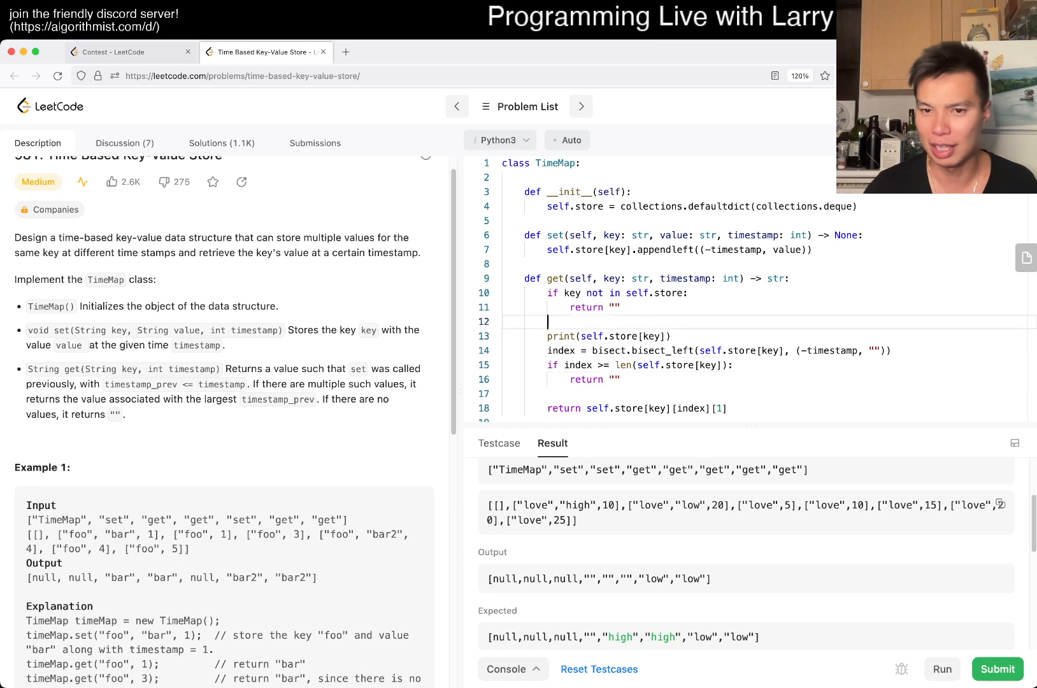
pyautogui.press('Backspace')
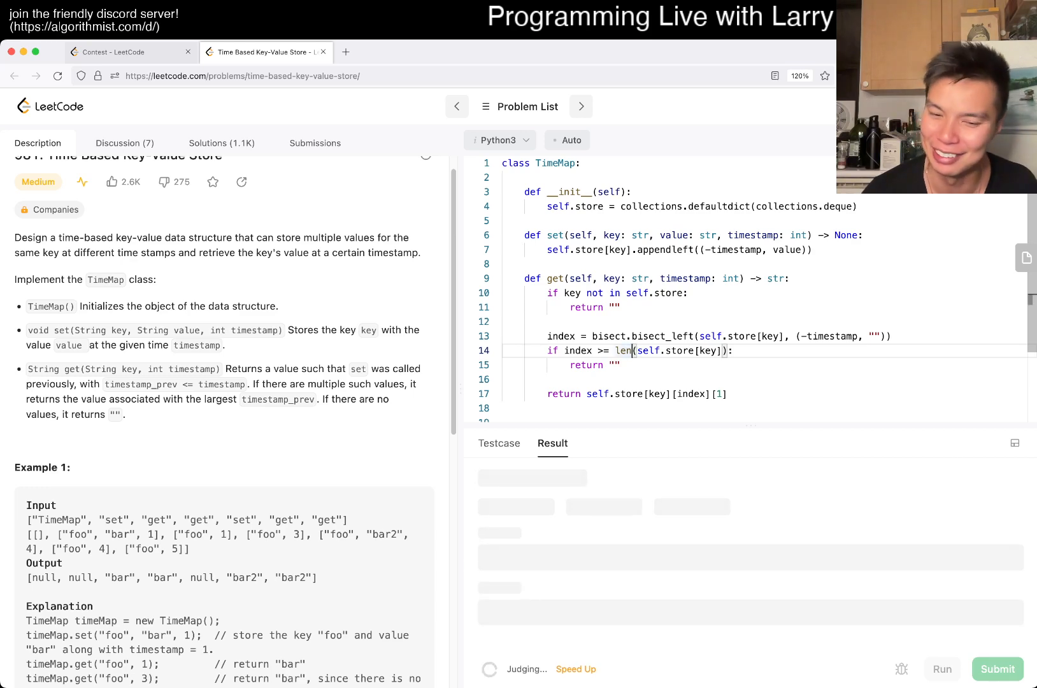
# - Submit the corrected TimeMap solution, earning Accepted and a 919-day streak notice
pyautogui.click(999, 669)
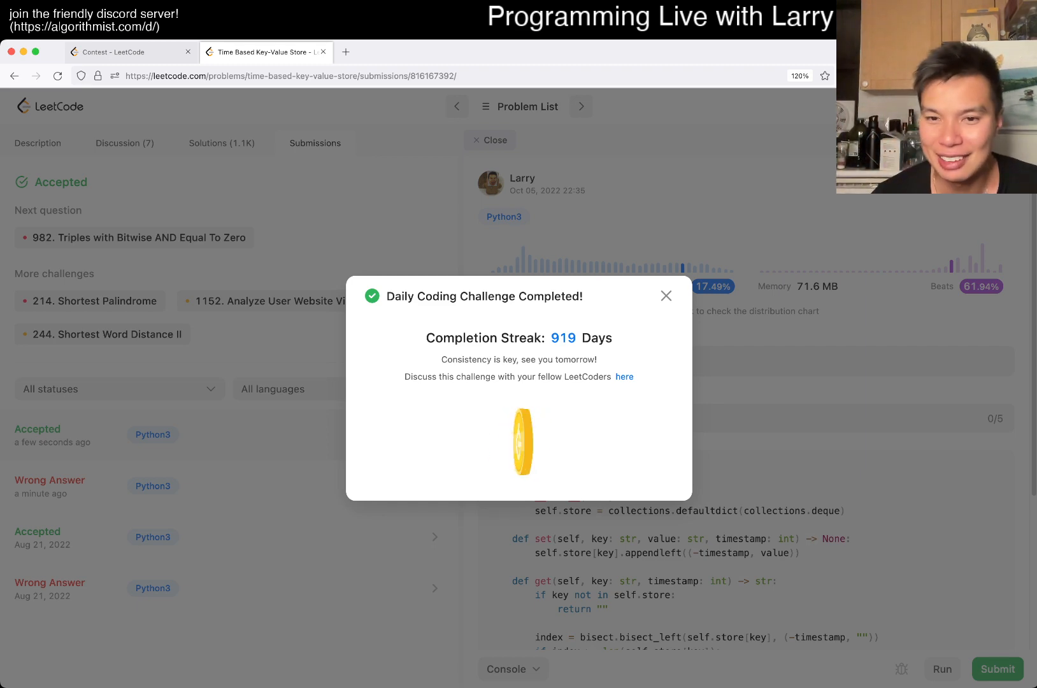
# - Close the streak popup, review the Accepted result (1973 ms, 71.6 MB), and return to Description
pyautogui.click(666, 295)
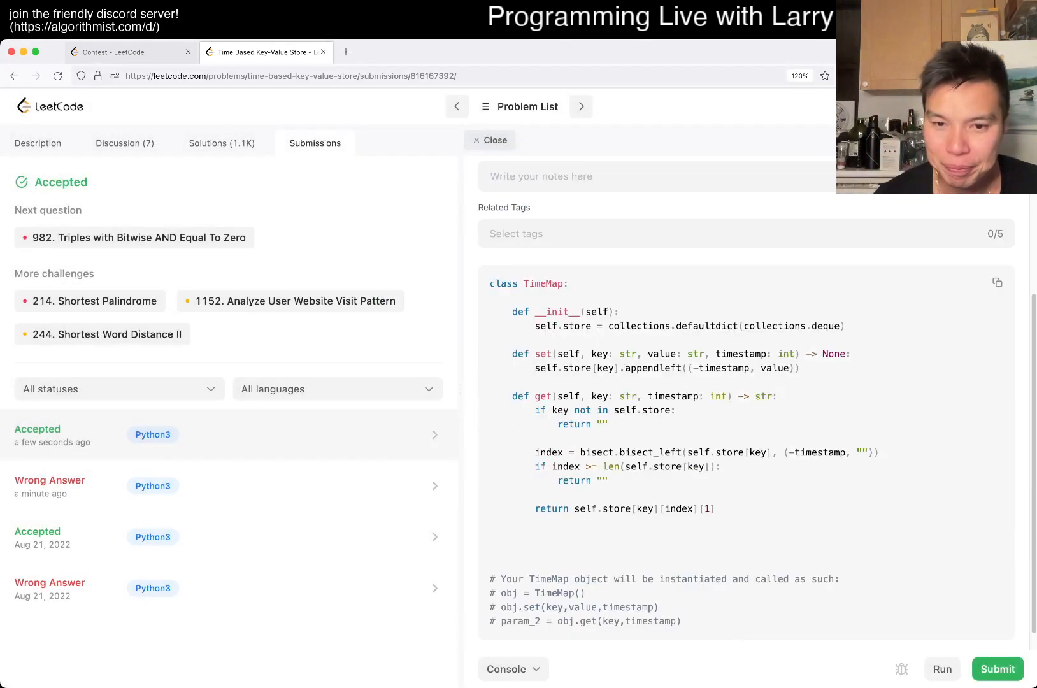
pyautogui.moveTo(536, 411); pyautogui.dragTo(715, 509)
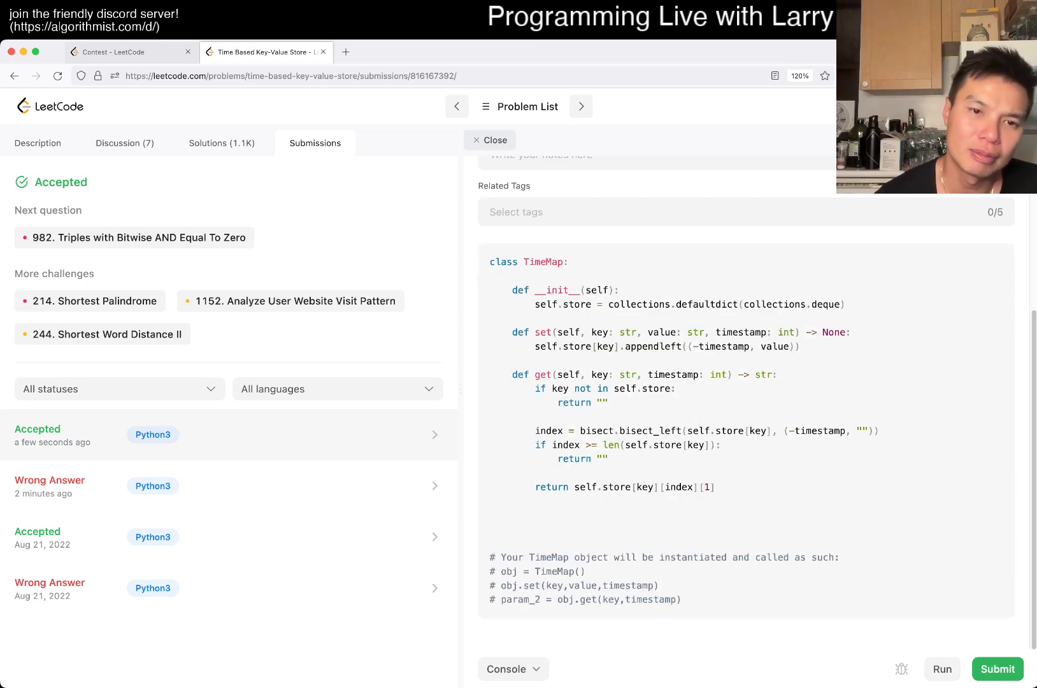
pyautogui.click(490, 141)
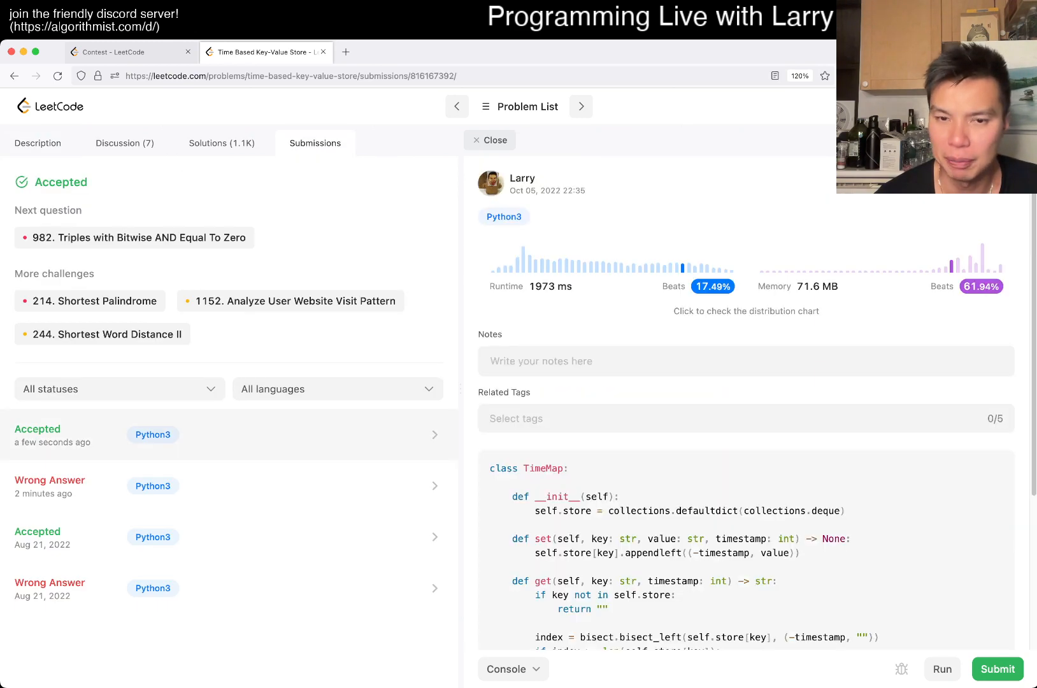
pyautogui.scroll(-3)
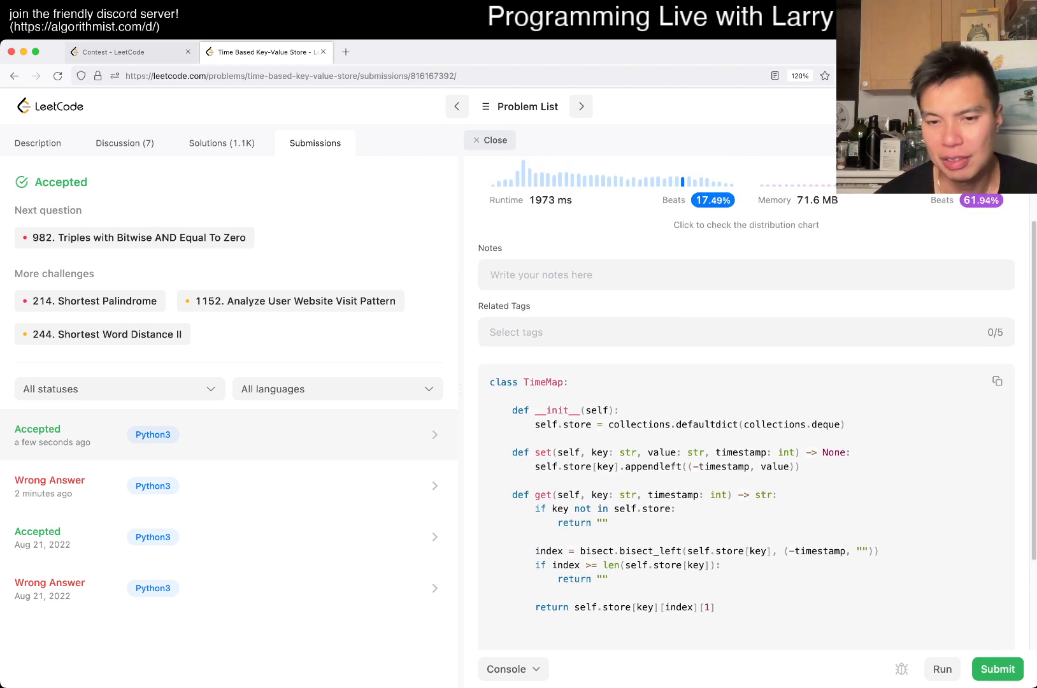
pyautogui.moveTo(530, 506); pyautogui.dragTo(714, 608)
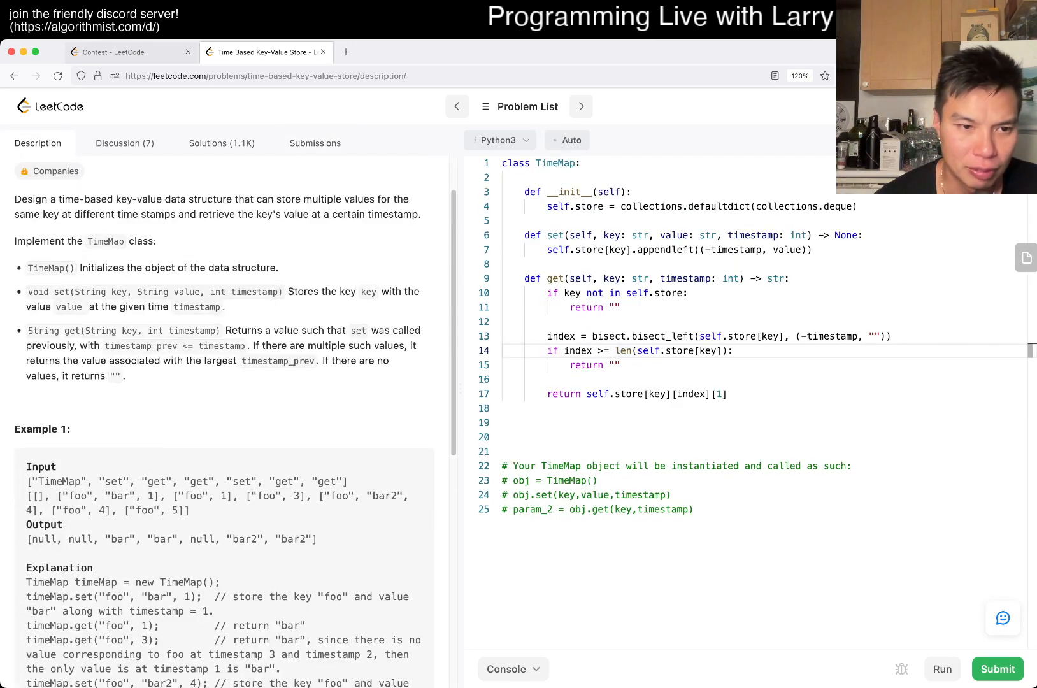
pyautogui.scroll(-3)
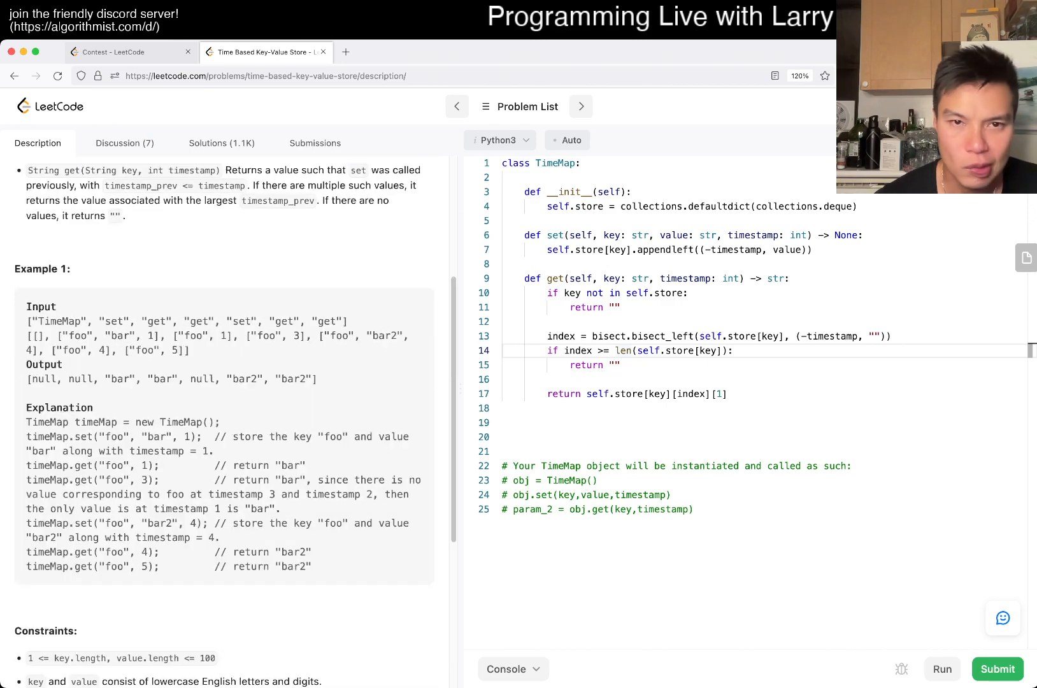
pyautogui.click(998, 670)
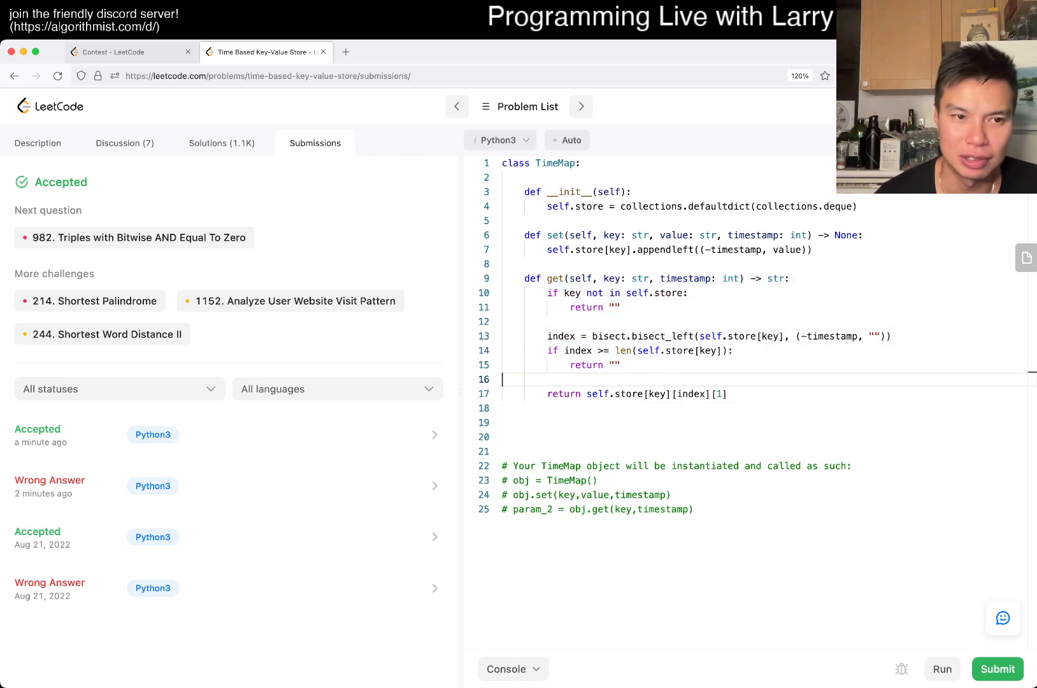
pyautogui.click(37, 142)
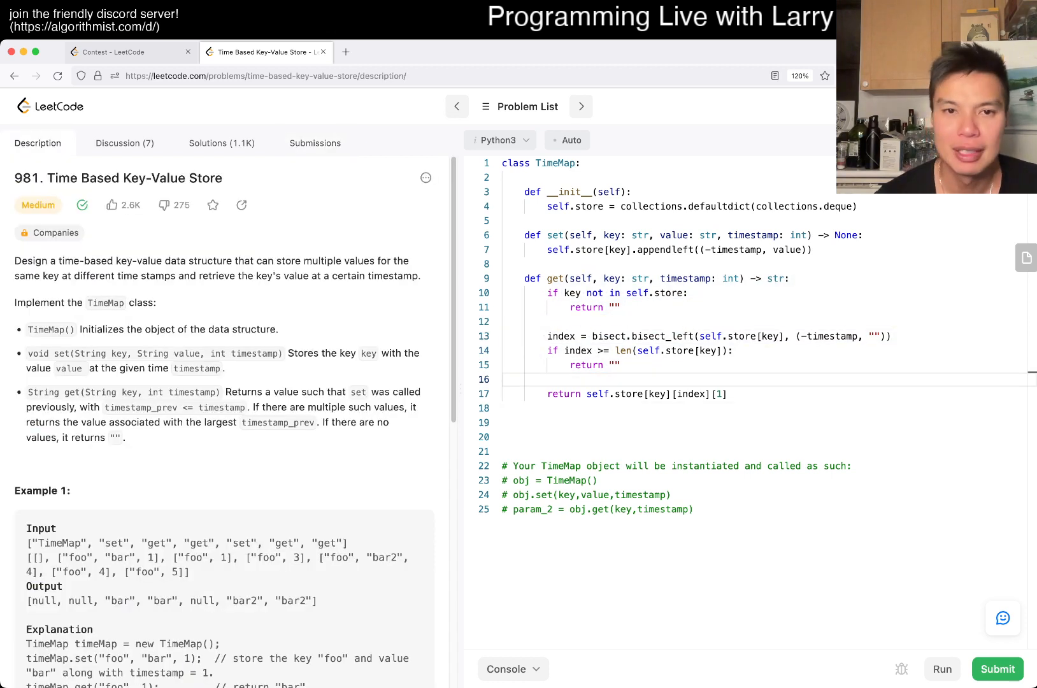